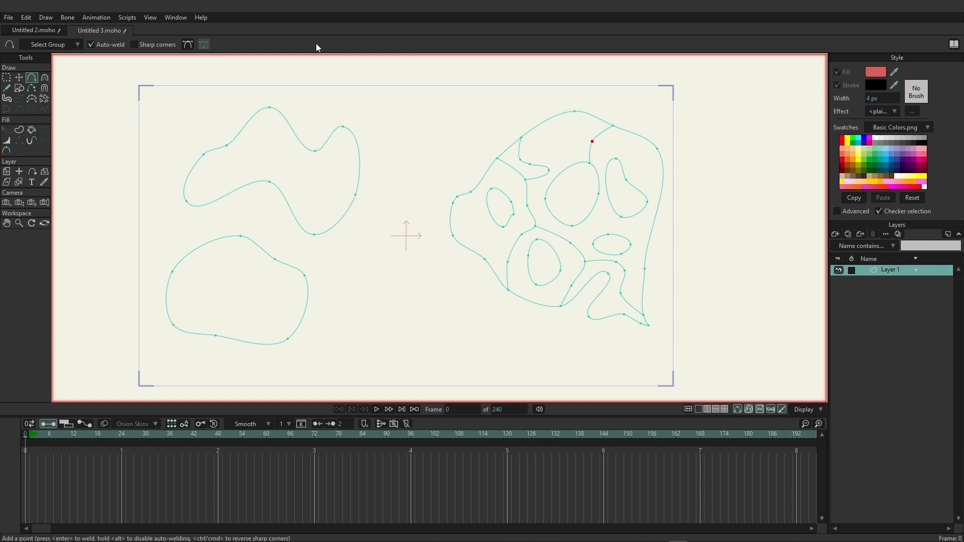
{"action": "mouse_move", "coordinate": [224, 105]}
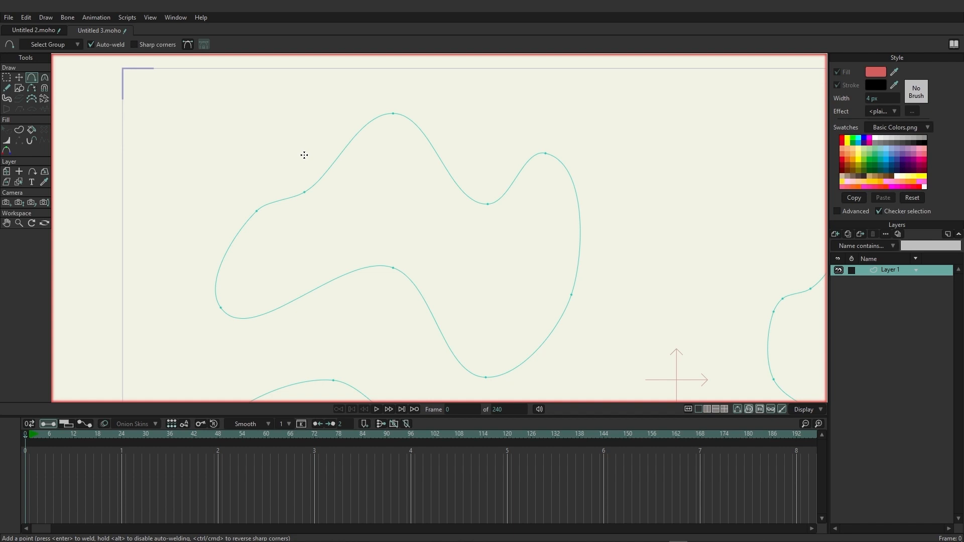
{"action": "mouse_move", "coordinate": [287, 146]}
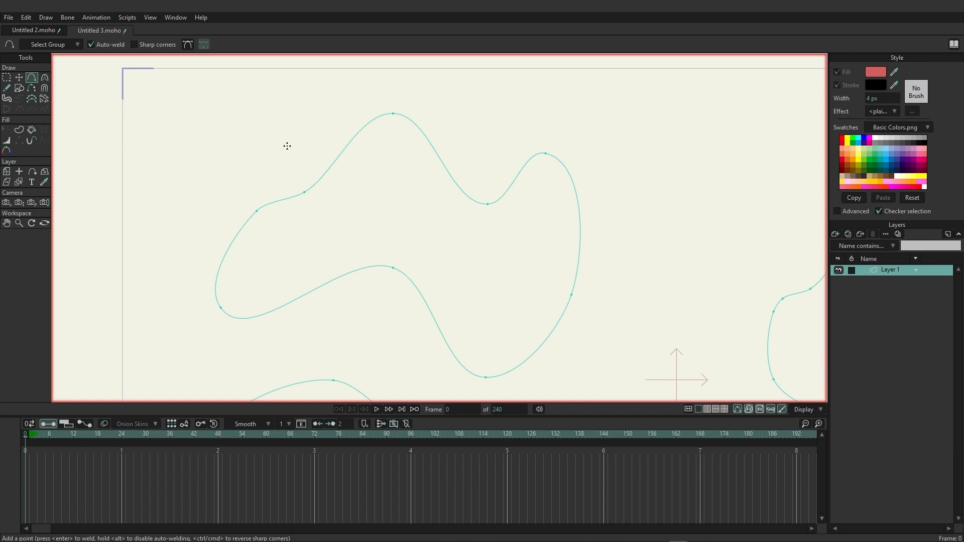
{"action": "mouse_move", "coordinate": [277, 142]}
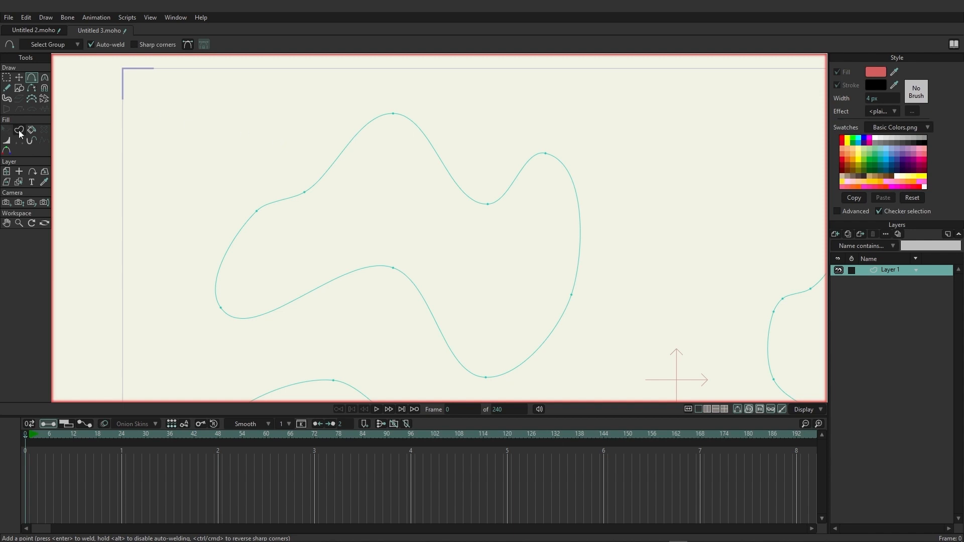
Select all edges of the upper-left wavy outline with the Create Shape tool
{"action": "left_click", "coordinate": [19, 130]}
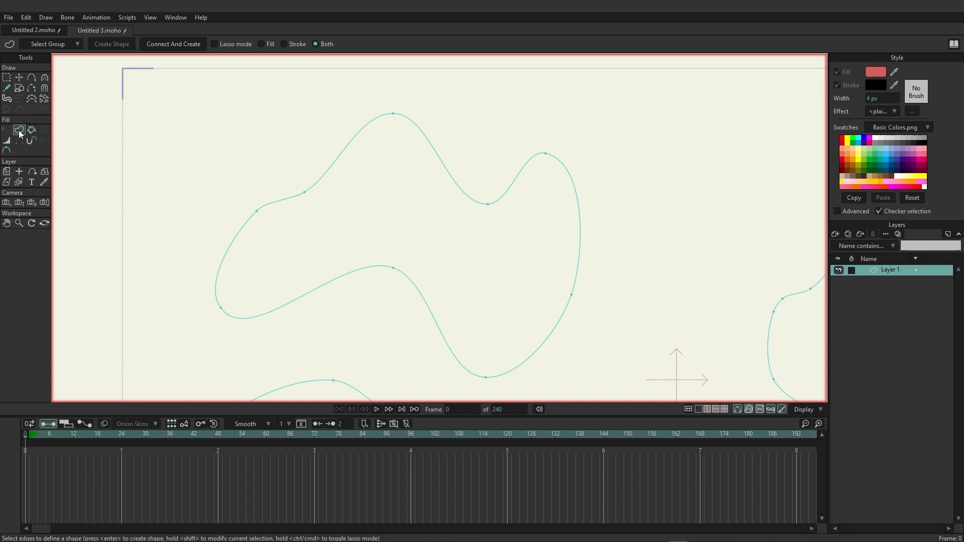
{"action": "mouse_move", "coordinate": [280, 143]}
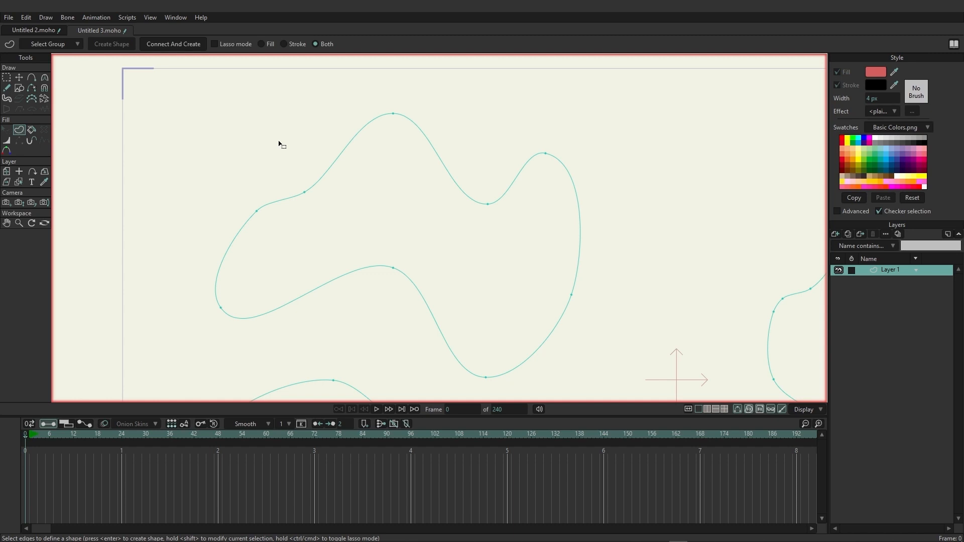
{"action": "mouse_move", "coordinate": [180, 112]}
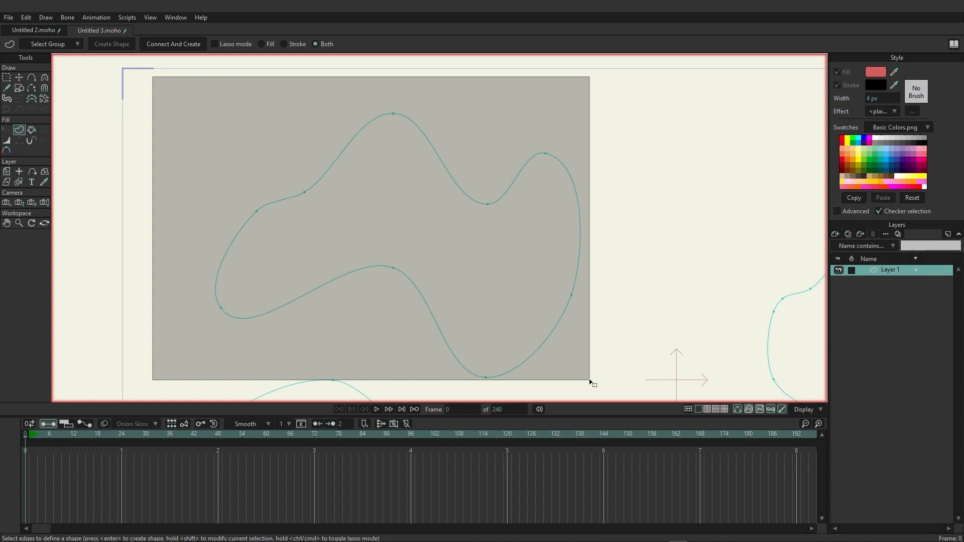
{"action": "left_click", "coordinate": [112, 43]}
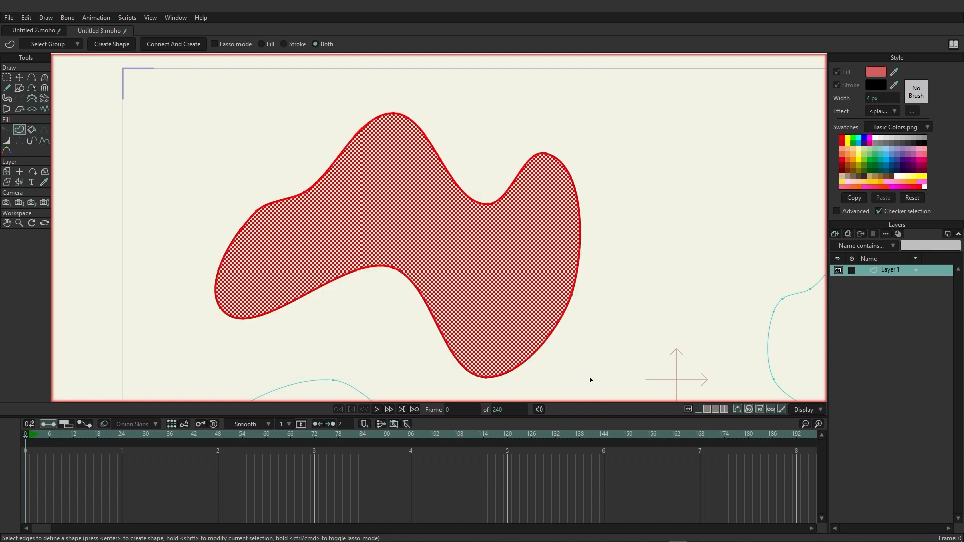
{"action": "mouse_move", "coordinate": [565, 336]}
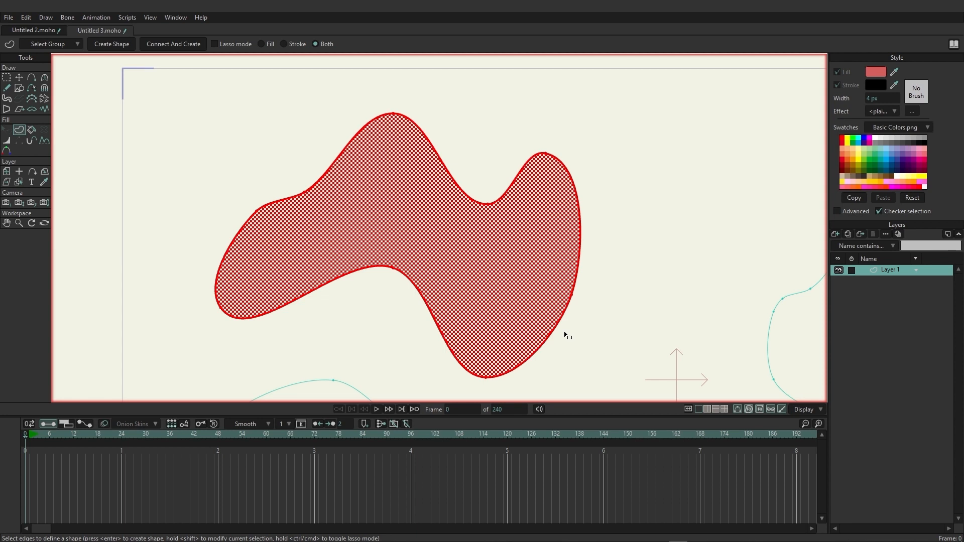
{"action": "mouse_move", "coordinate": [524, 60]}
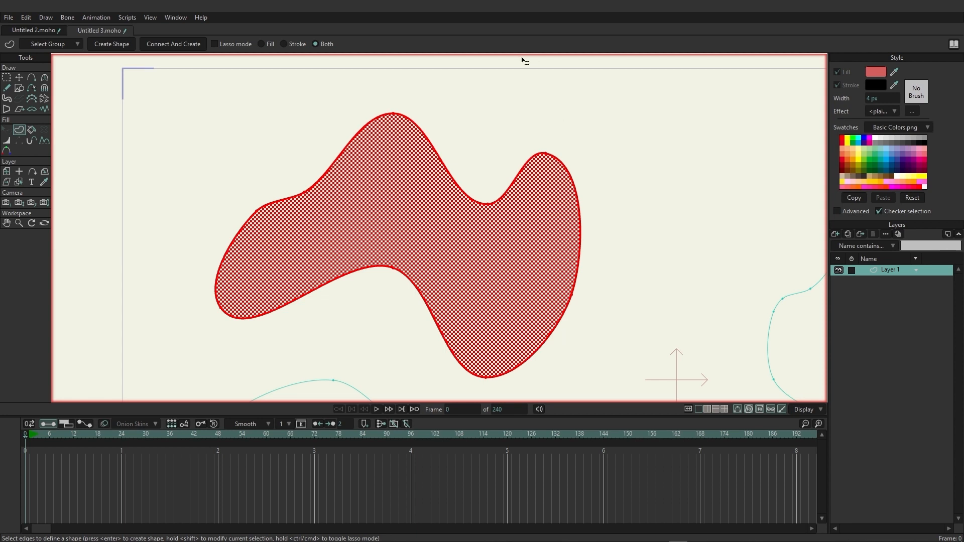
{"action": "mouse_move", "coordinate": [307, 58]}
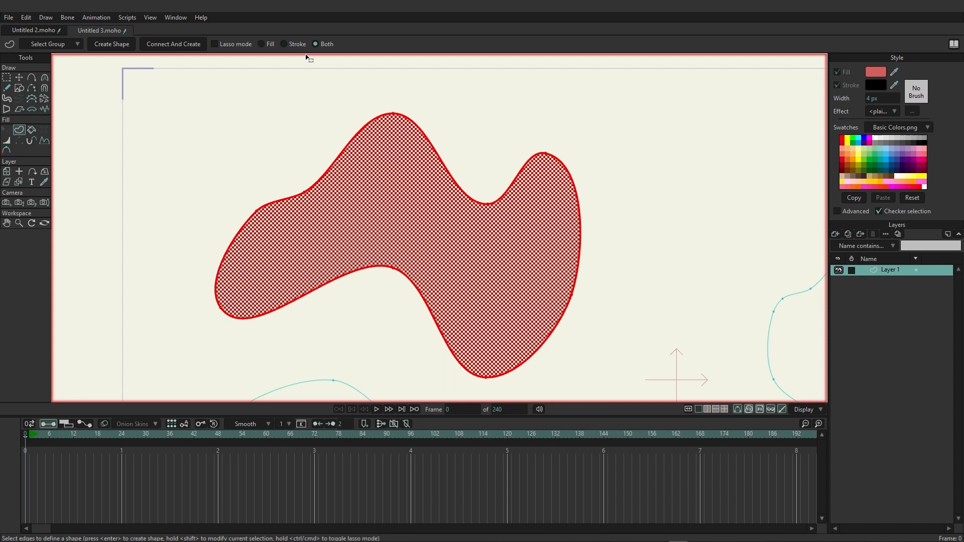
{"action": "mouse_move", "coordinate": [319, 50]}
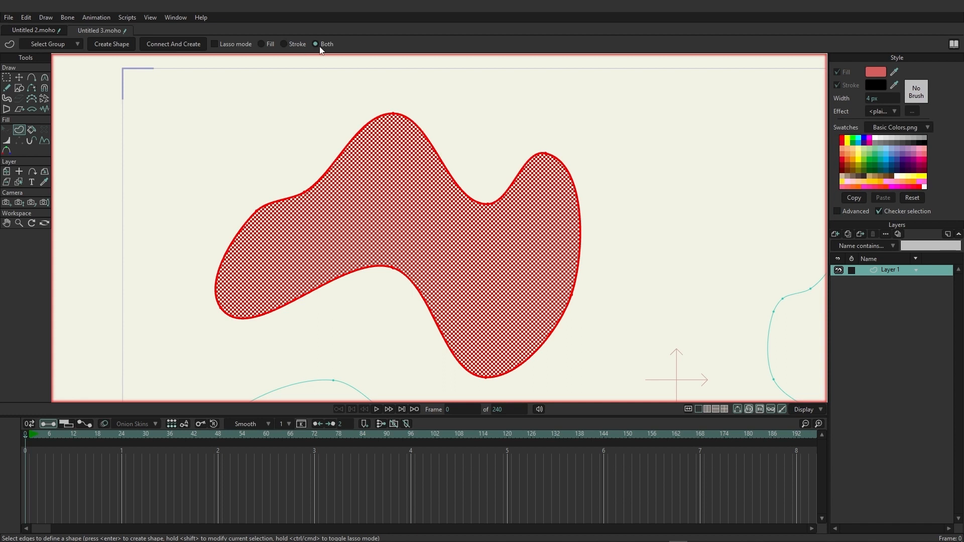
{"action": "mouse_move", "coordinate": [413, 143]}
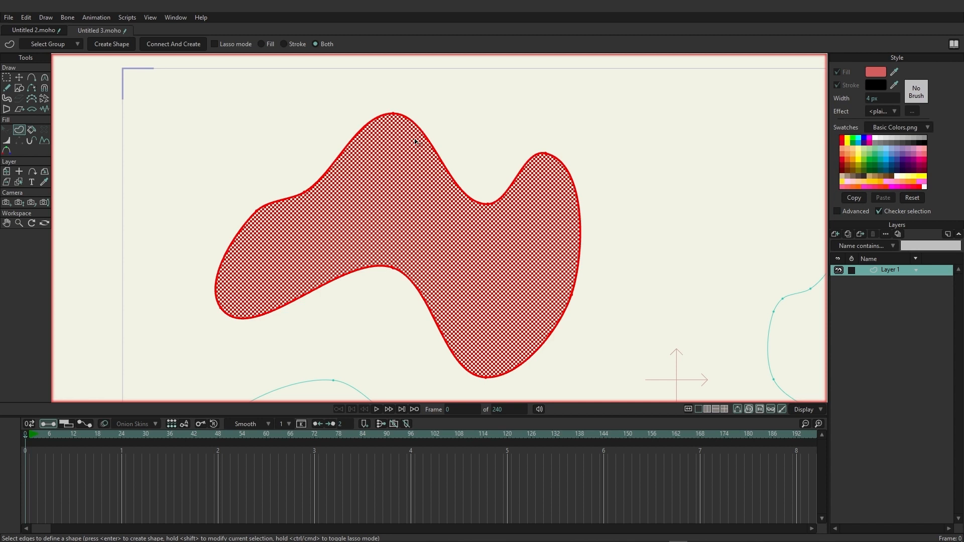
{"action": "mouse_move", "coordinate": [103, 57]}
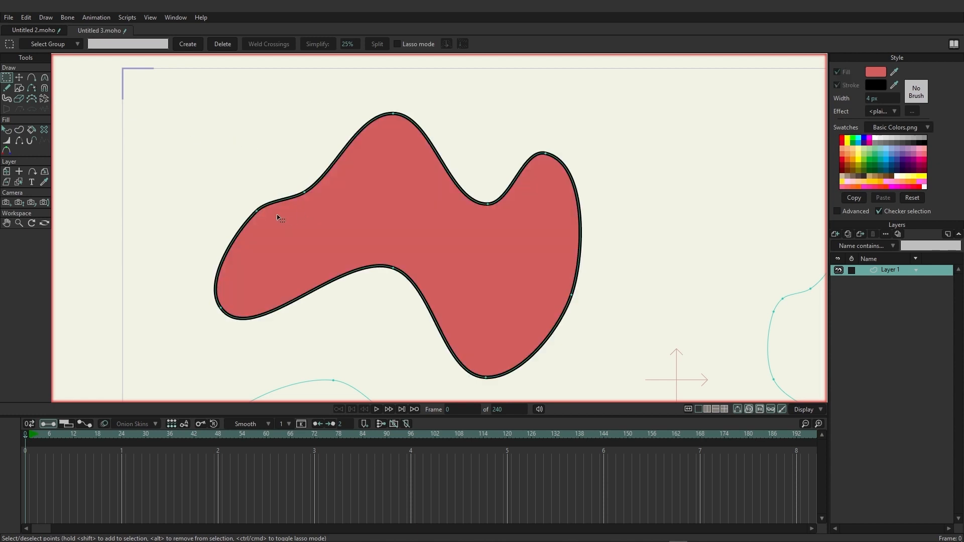
{"action": "mouse_move", "coordinate": [274, 215]}
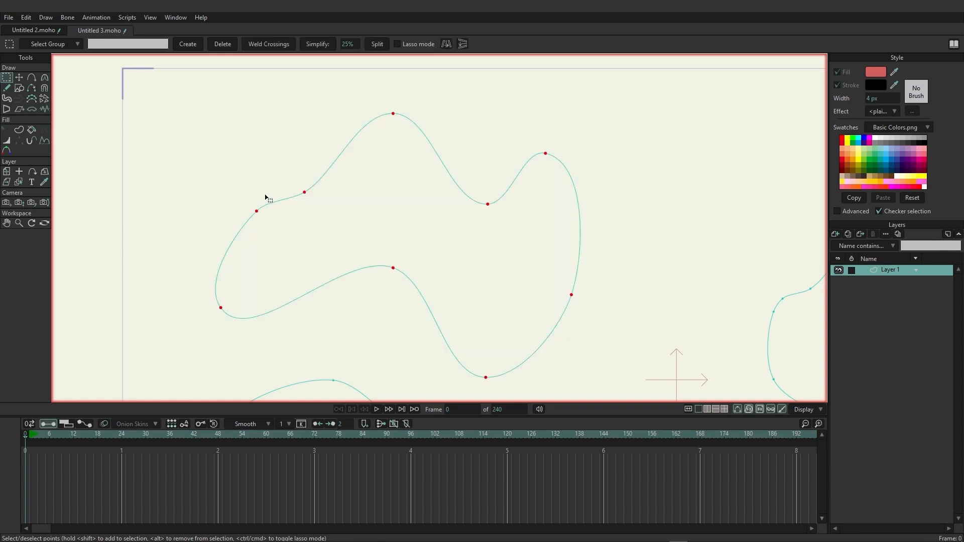
{"action": "mouse_move", "coordinate": [264, 193]}
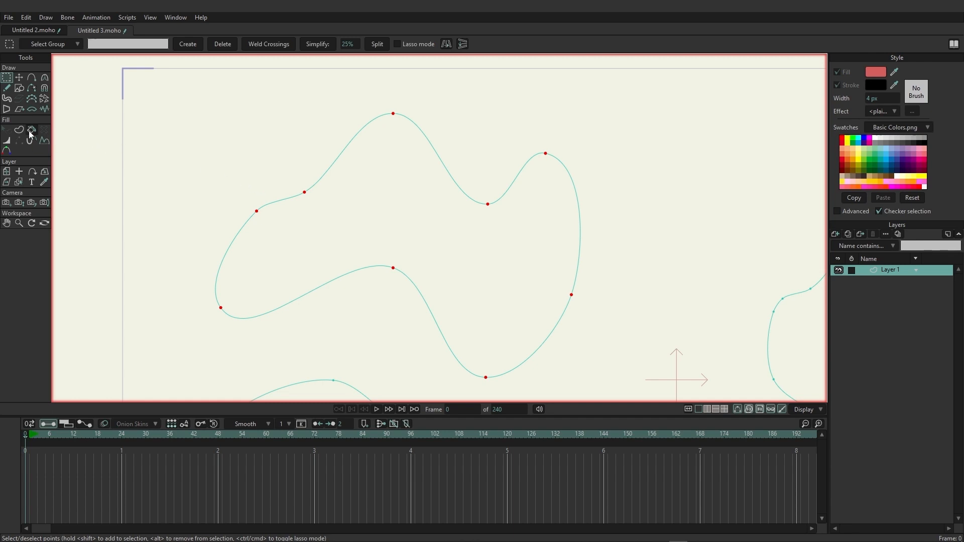
{"action": "mouse_move", "coordinate": [31, 130]}
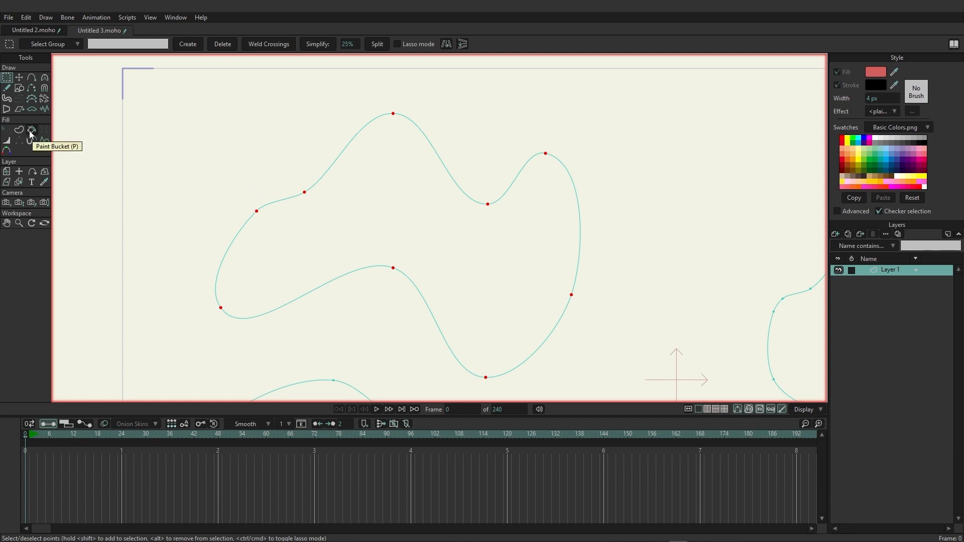
{"action": "mouse_move", "coordinate": [31, 133]}
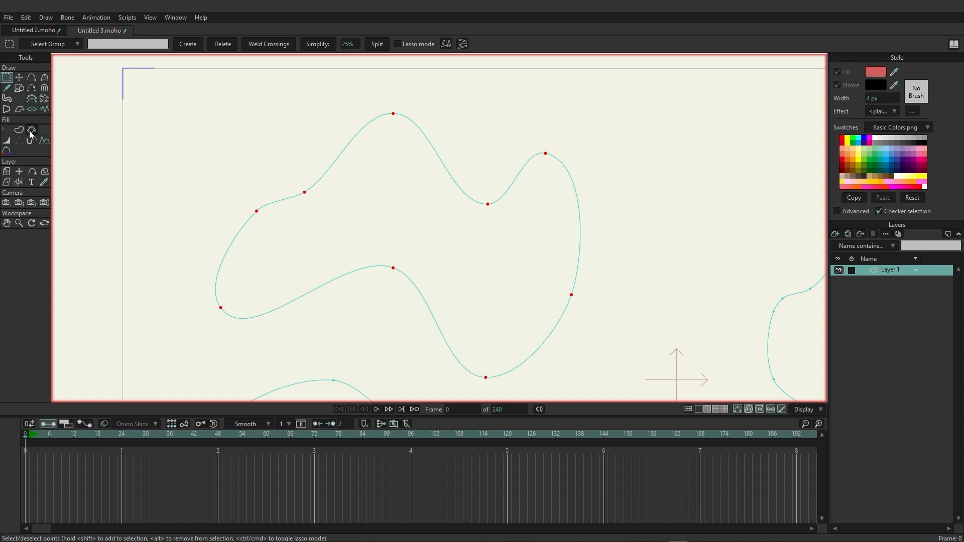
Switch to the Paint Bucket and set its fill-both mode and point-reduction options
{"action": "left_click", "coordinate": [31, 130]}
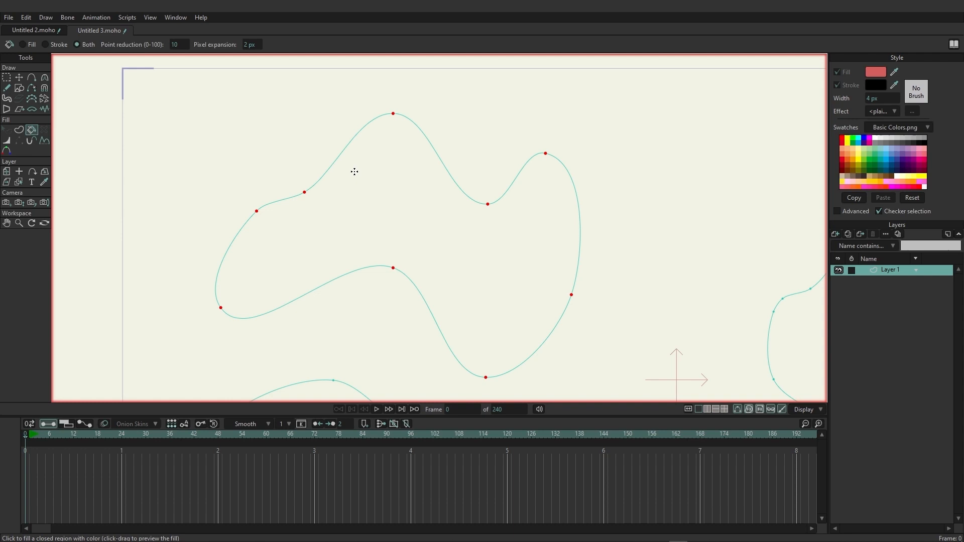
{"action": "mouse_move", "coordinate": [474, 310]}
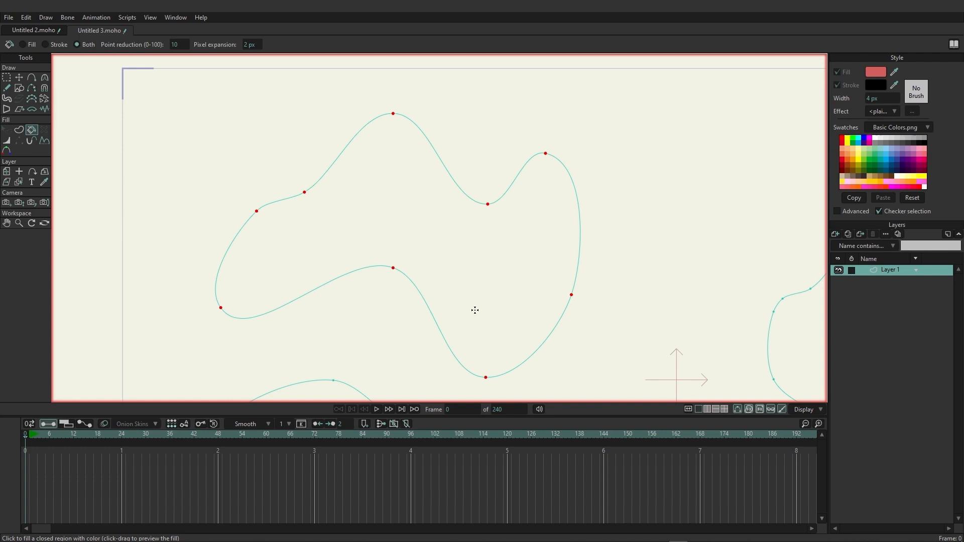
{"action": "mouse_move", "coordinate": [366, 162]}
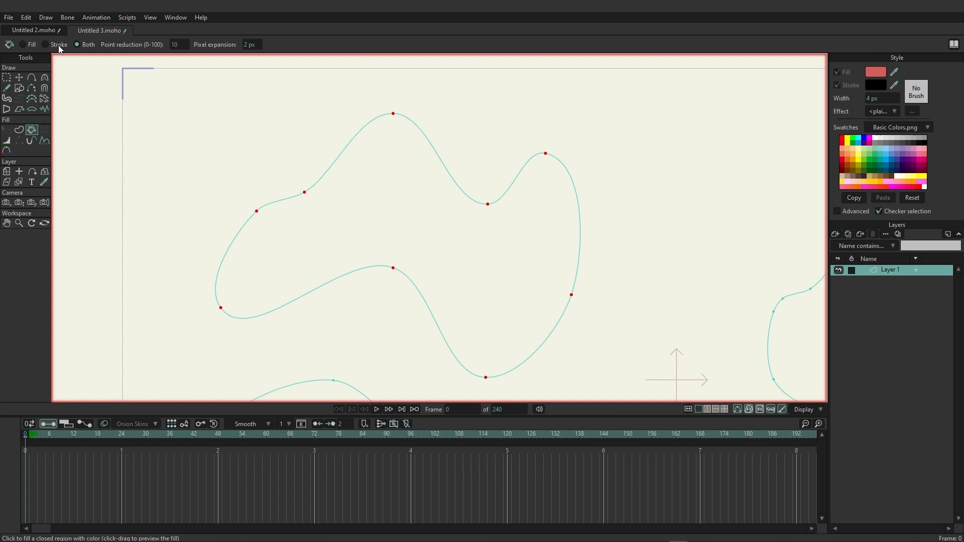
{"action": "left_click", "coordinate": [78, 44]}
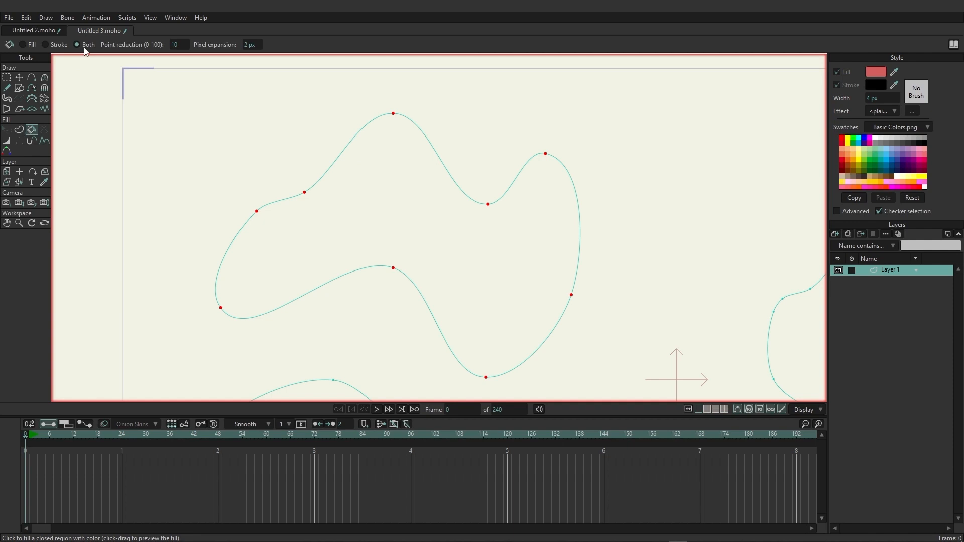
{"action": "mouse_move", "coordinate": [182, 55]}
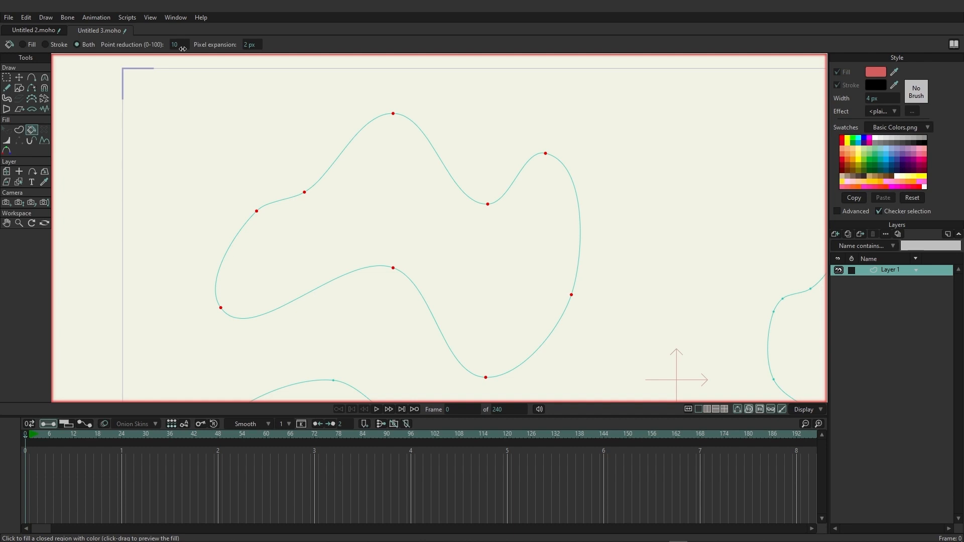
{"action": "mouse_move", "coordinate": [358, 191]}
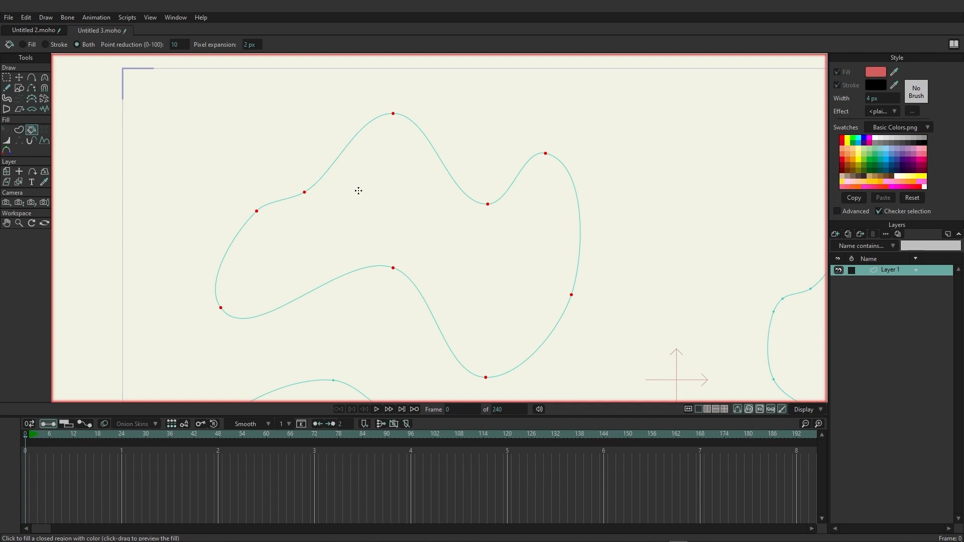
{"action": "left_click", "coordinate": [357, 190]}
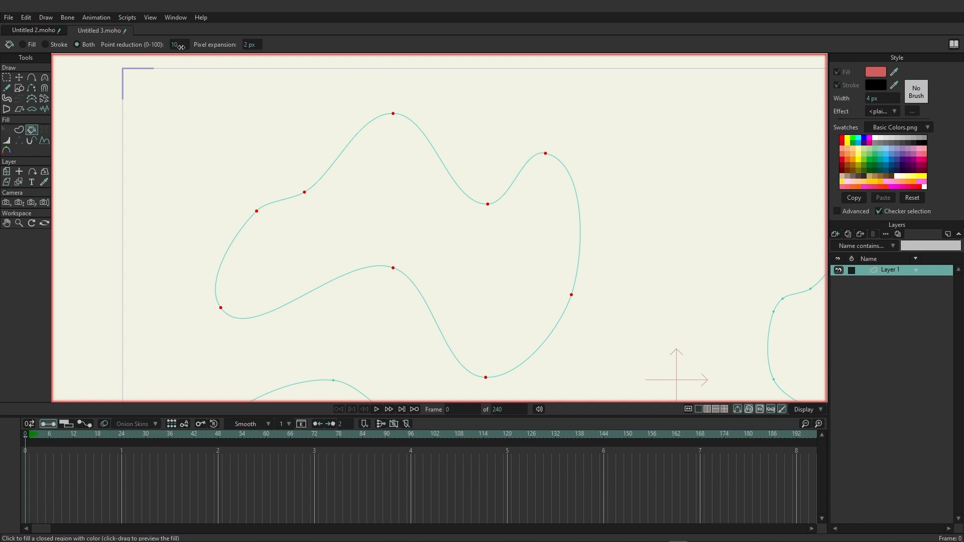
{"action": "mouse_move", "coordinate": [241, 122]}
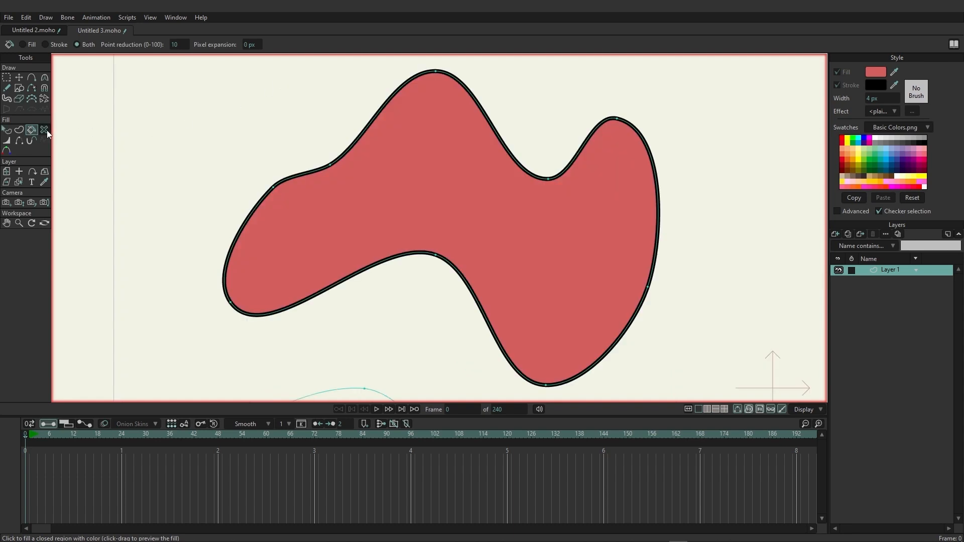
{"action": "left_click", "coordinate": [45, 130]}
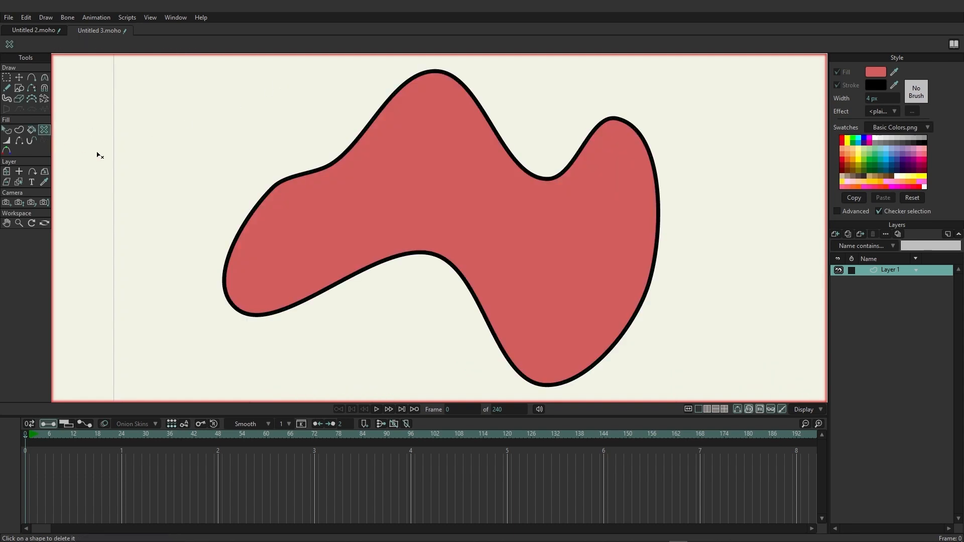
{"action": "mouse_move", "coordinate": [416, 183]}
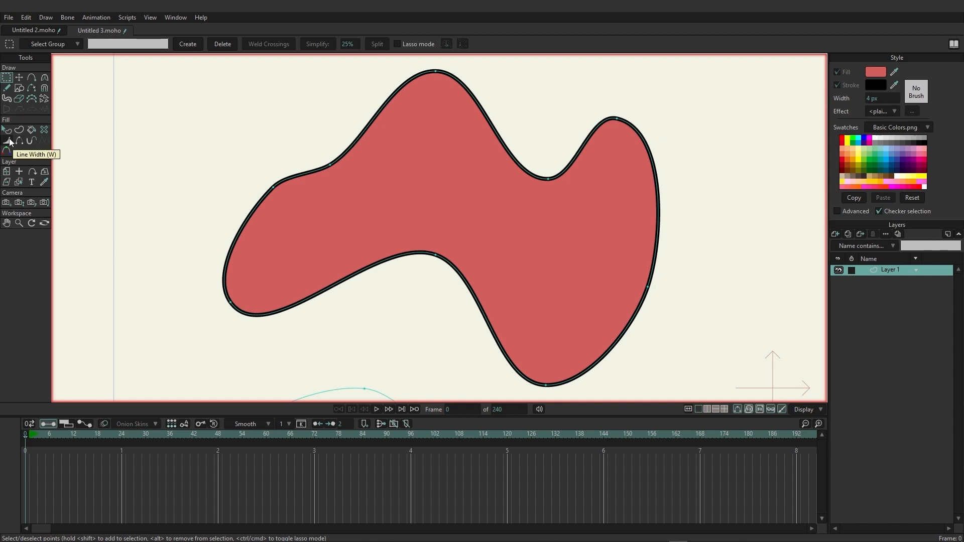
Widen the black stroke along the upper-left edge of the red shape with Line Width
{"action": "left_click", "coordinate": [7, 140]}
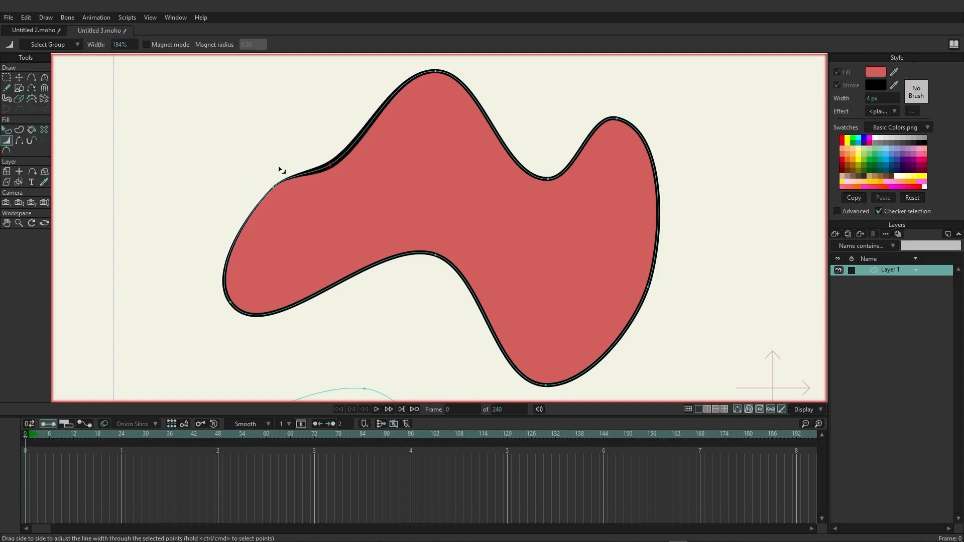
{"action": "left_click_drag", "start_coordinate": [281, 169], "coordinate": [290, 191]}
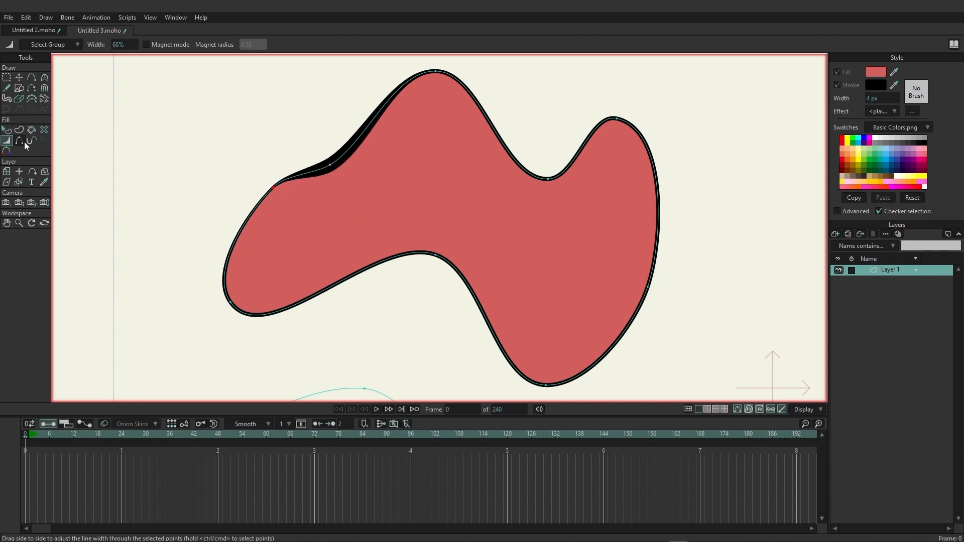
{"action": "left_click", "coordinate": [19, 141]}
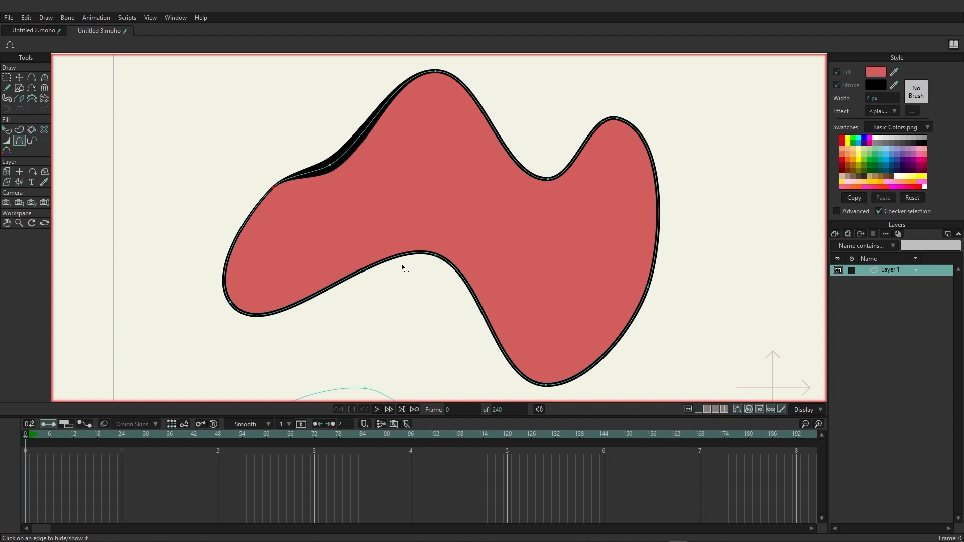
{"action": "mouse_move", "coordinate": [332, 254]}
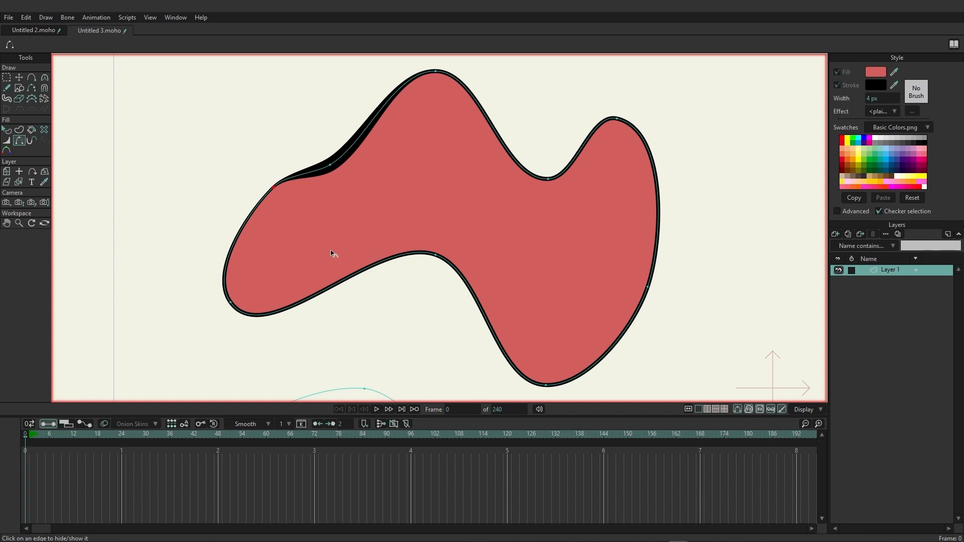
{"action": "mouse_move", "coordinate": [330, 236]}
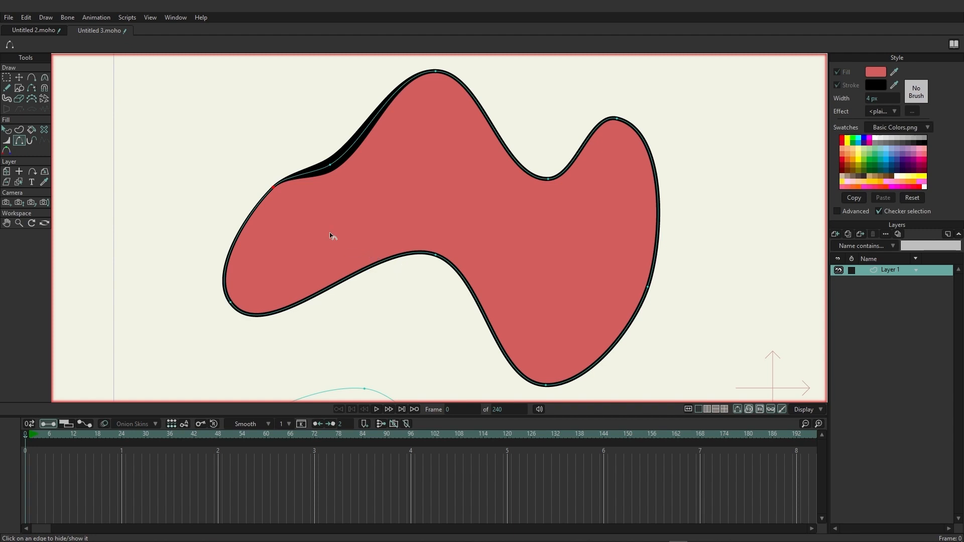
{"action": "mouse_move", "coordinate": [320, 173]}
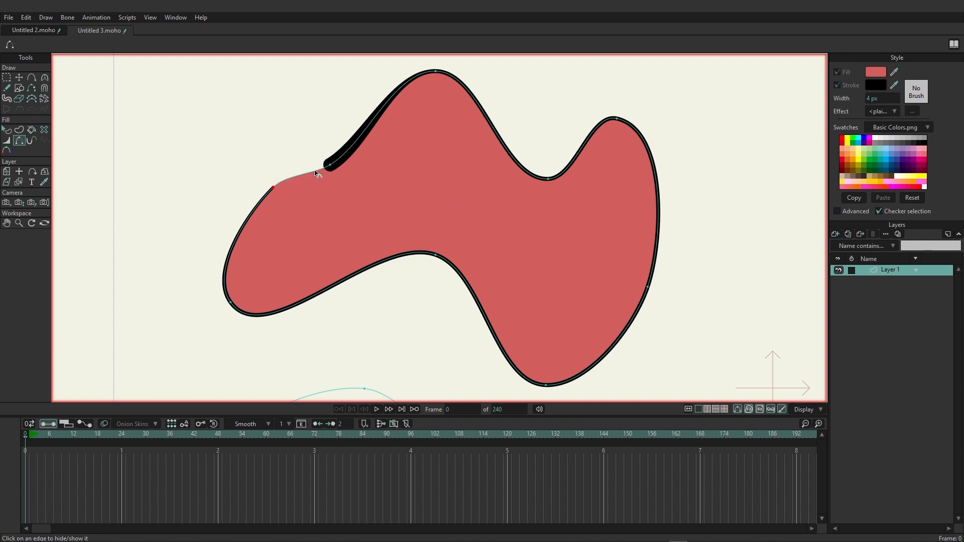
{"action": "mouse_move", "coordinate": [363, 254]}
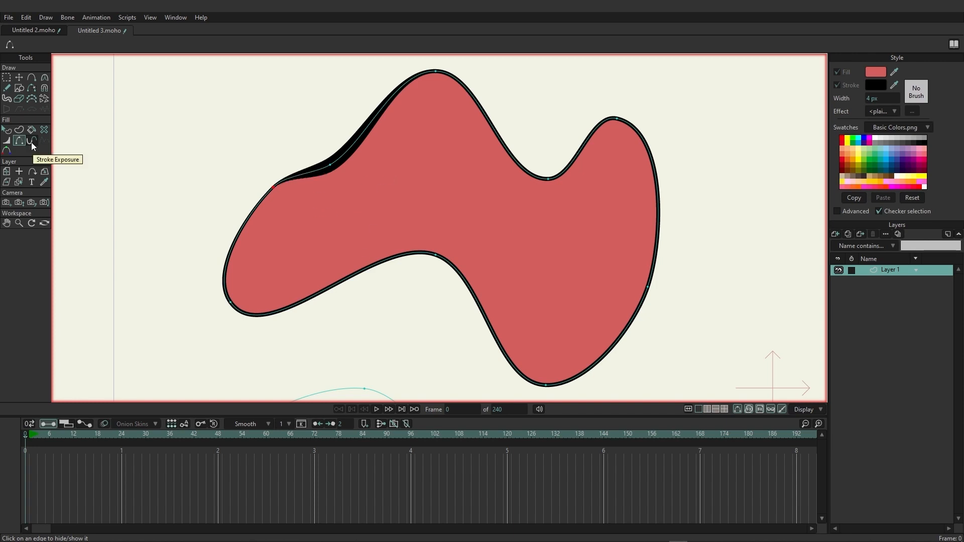
{"action": "left_click", "coordinate": [31, 140]}
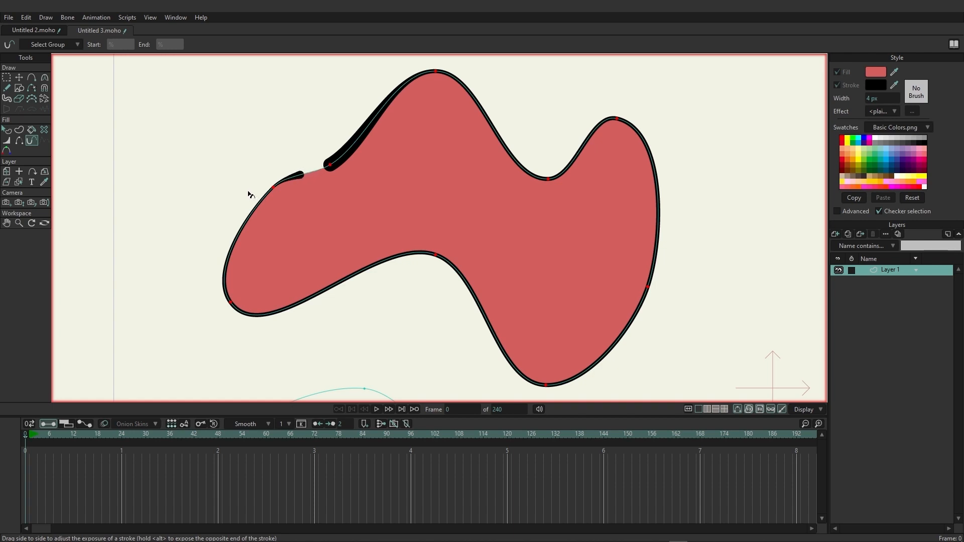
{"action": "left_click", "coordinate": [7, 78]}
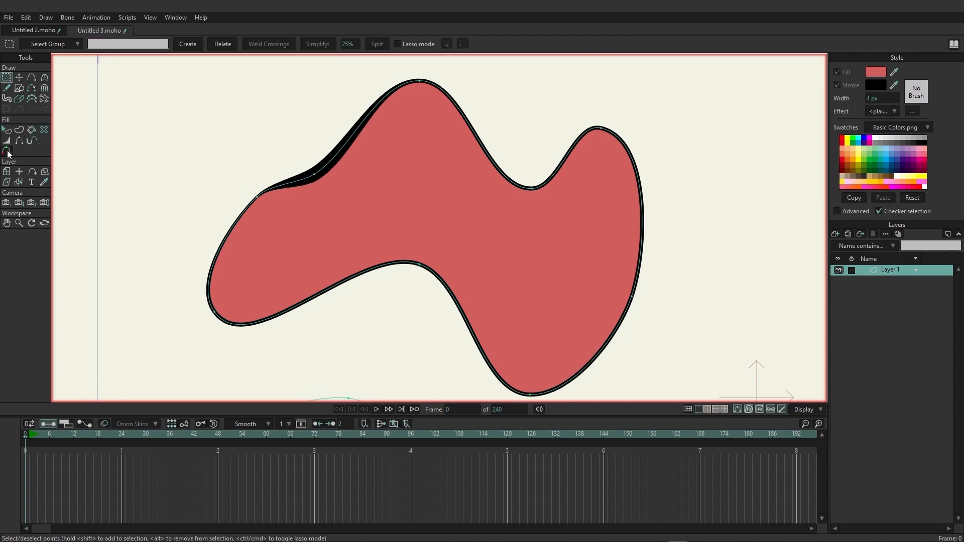
Set the Color Points colour to dark brownish 412F2F and confirm it
{"action": "left_click", "coordinate": [7, 151]}
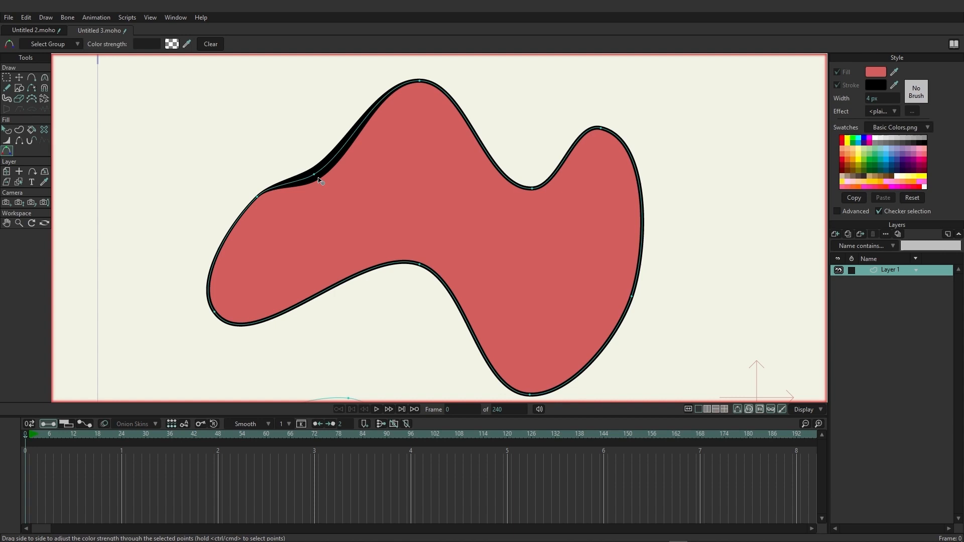
{"action": "mouse_move", "coordinate": [317, 178]}
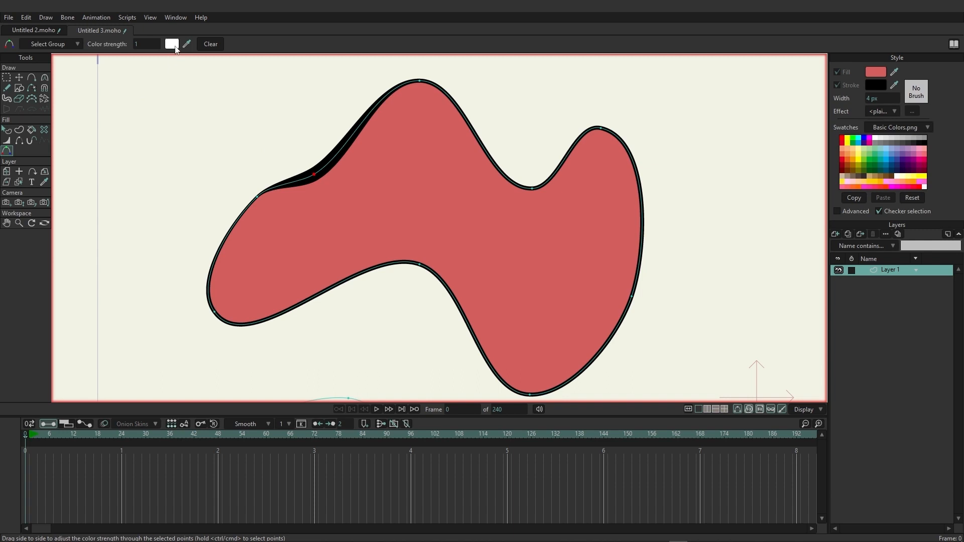
{"action": "left_click", "coordinate": [172, 43]}
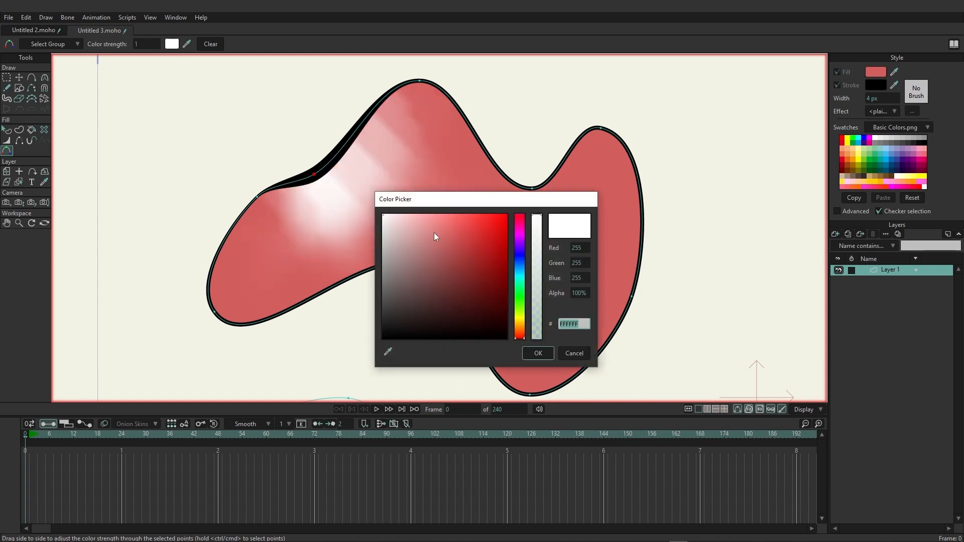
{"action": "left_click", "coordinate": [470, 246]}
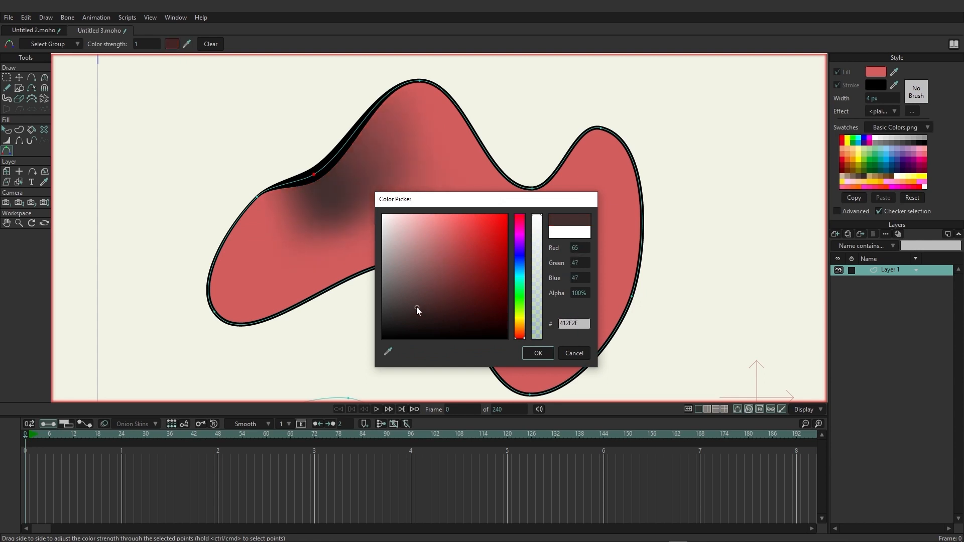
{"action": "left_click", "coordinate": [467, 270]}
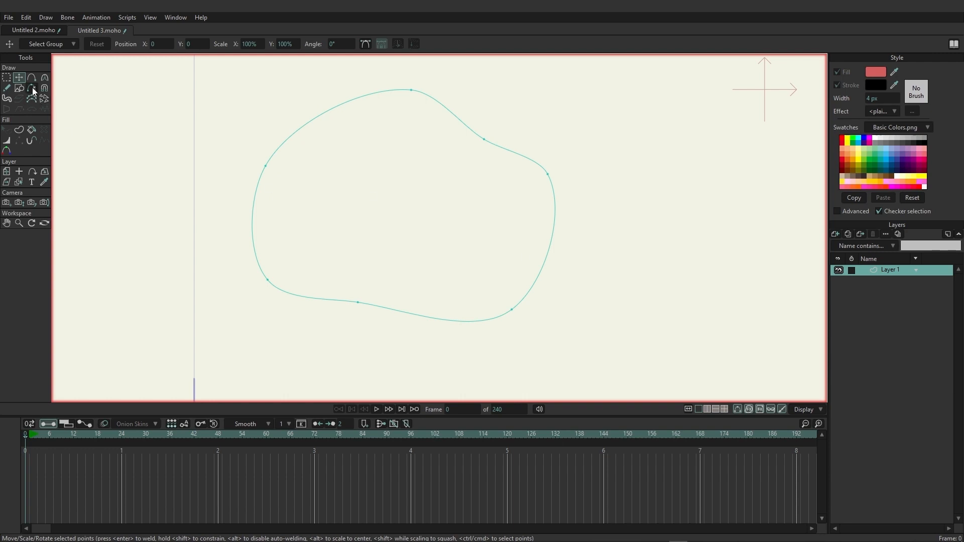
Switch to the curved-point drawing tool to start the inner hole loop
{"action": "left_click", "coordinate": [32, 86]}
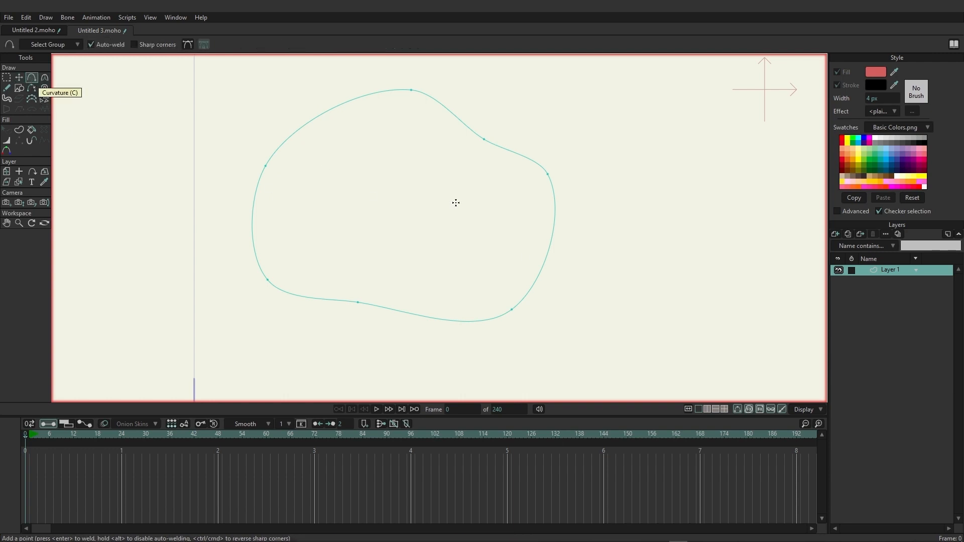
{"action": "mouse_move", "coordinate": [384, 160]}
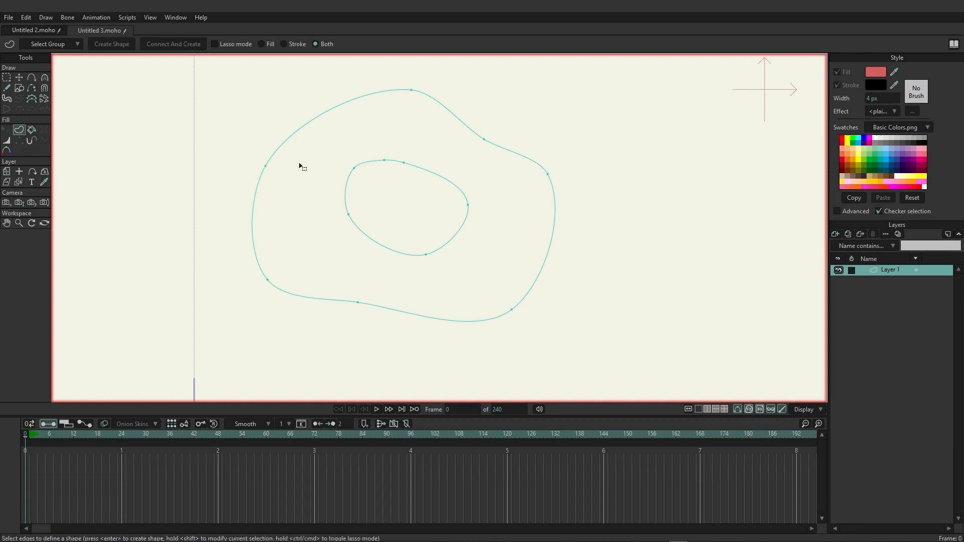
{"action": "mouse_move", "coordinate": [242, 83]}
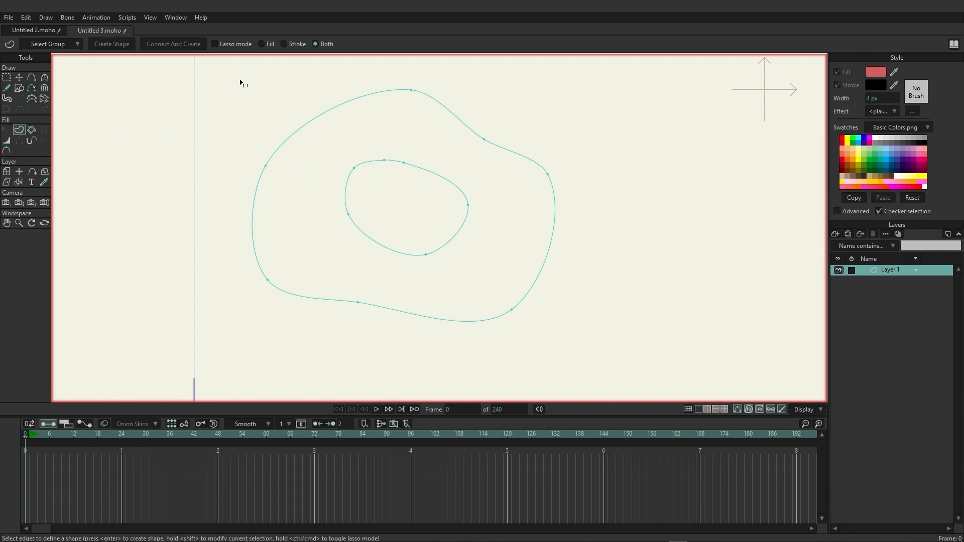
{"action": "mouse_move", "coordinate": [228, 74]}
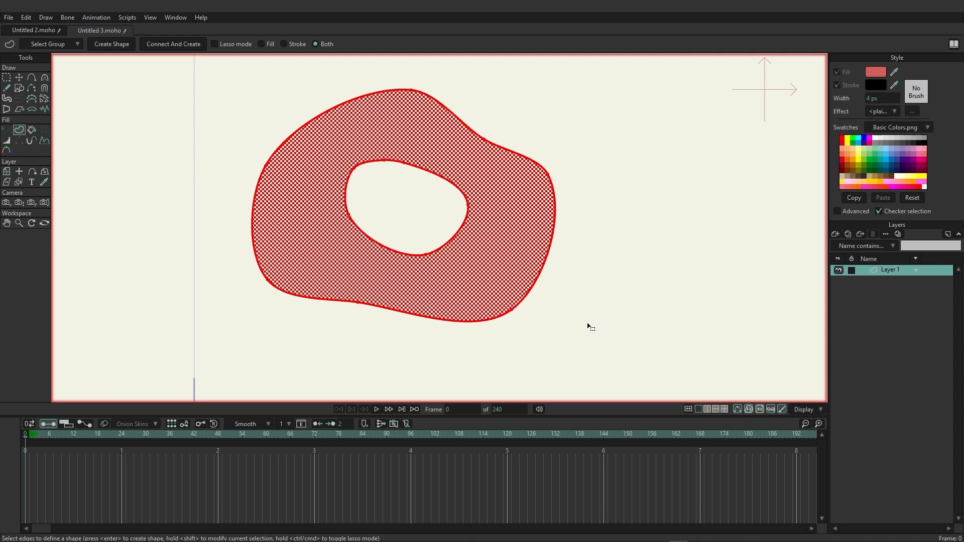
{"action": "mouse_move", "coordinate": [586, 323]}
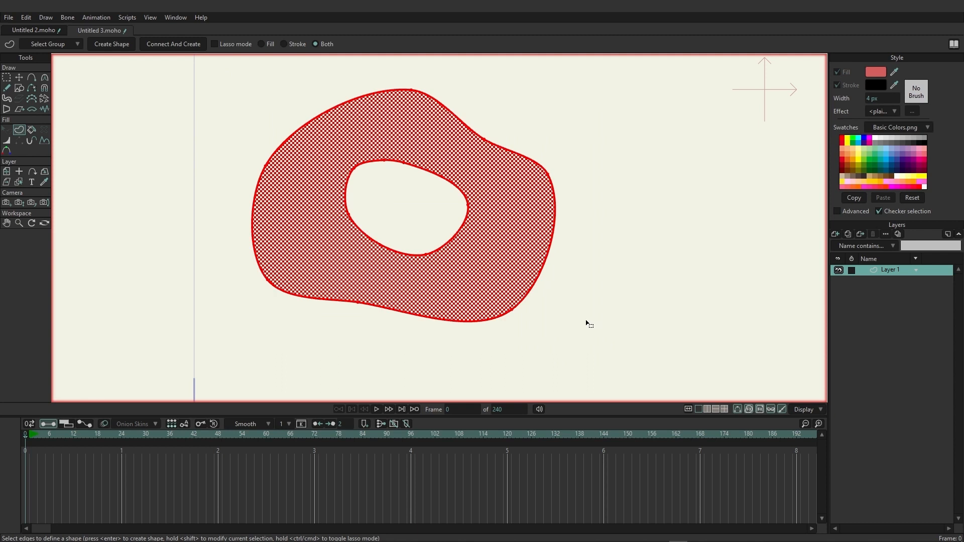
{"action": "mouse_move", "coordinate": [356, 197]}
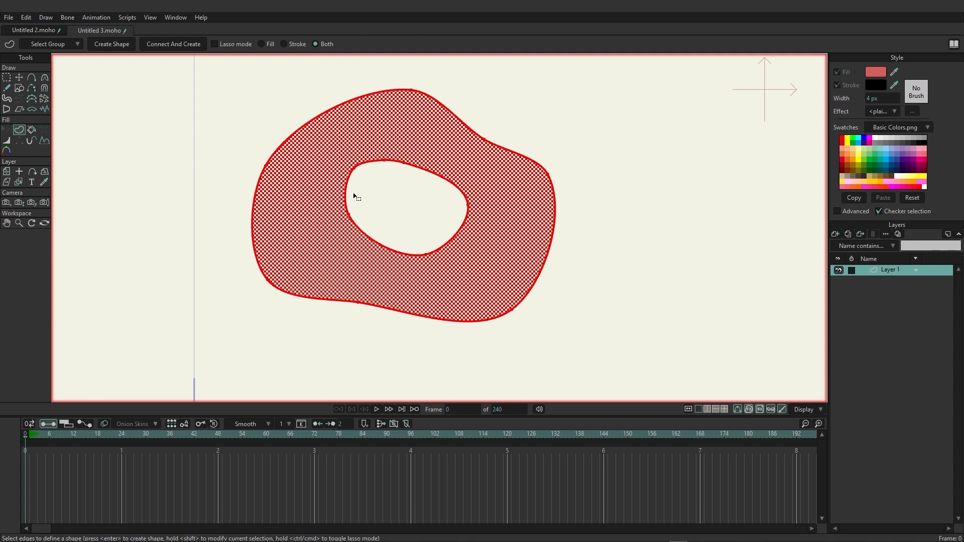
{"action": "mouse_move", "coordinate": [496, 264]}
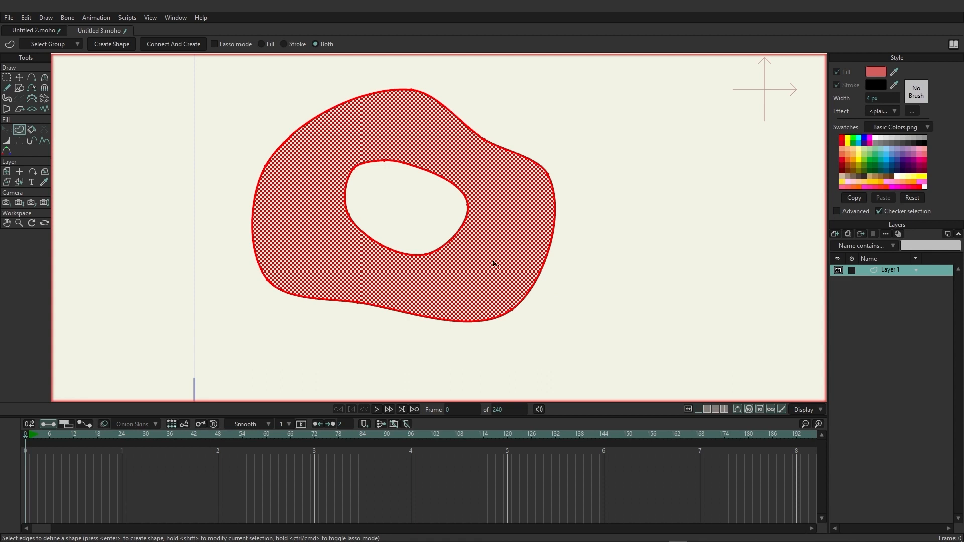
{"action": "mouse_move", "coordinate": [402, 278]}
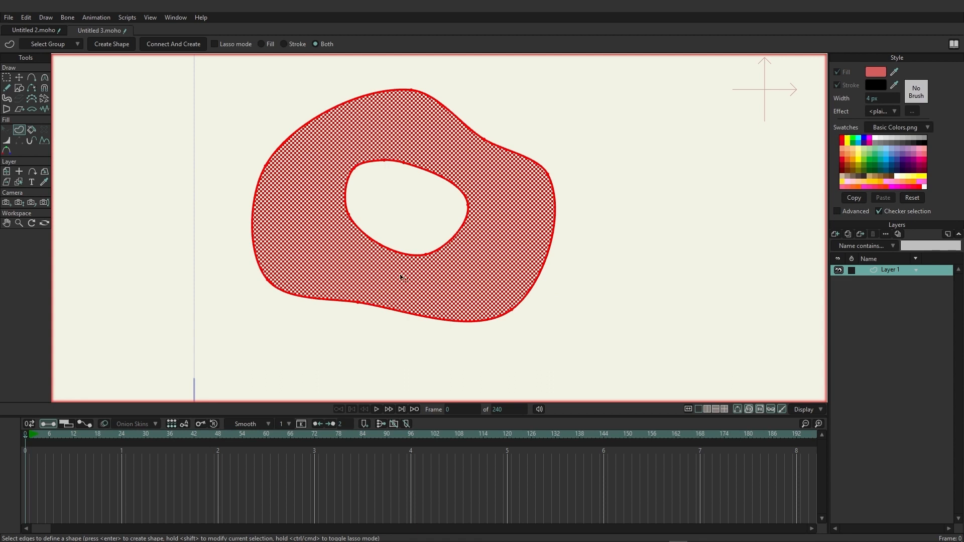
{"action": "mouse_move", "coordinate": [385, 232]}
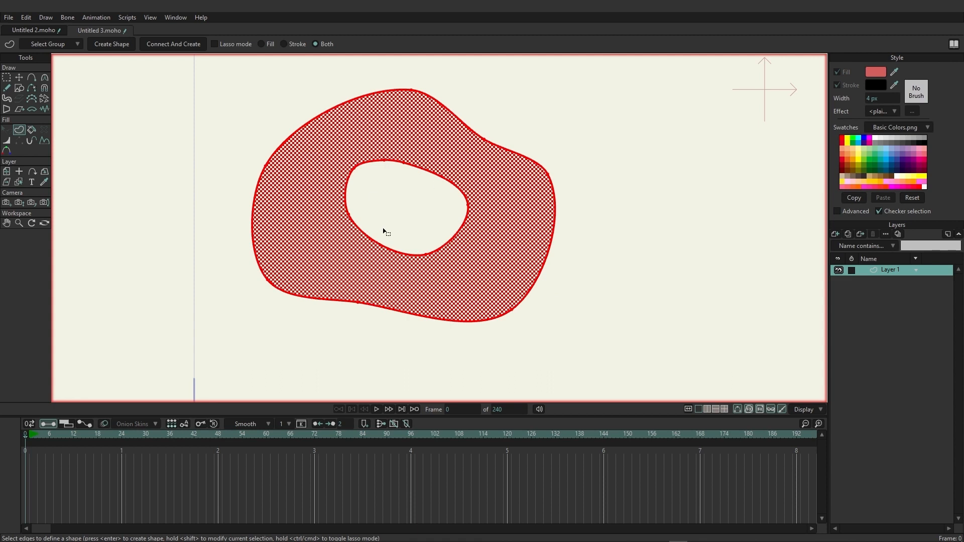
{"action": "mouse_move", "coordinate": [122, 67]}
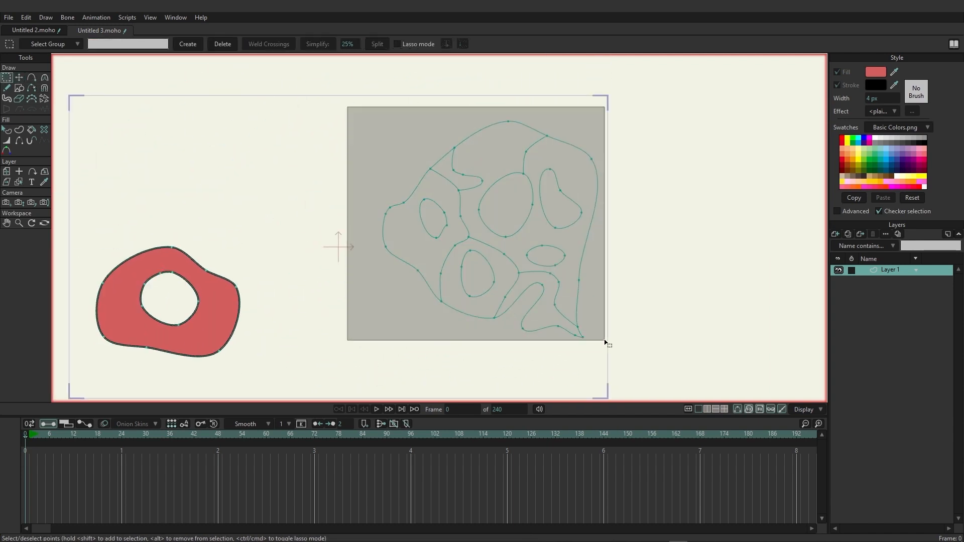
Switch from Create Shape to Select Points to pick the left region's edge points
{"action": "left_click", "coordinate": [31, 130]}
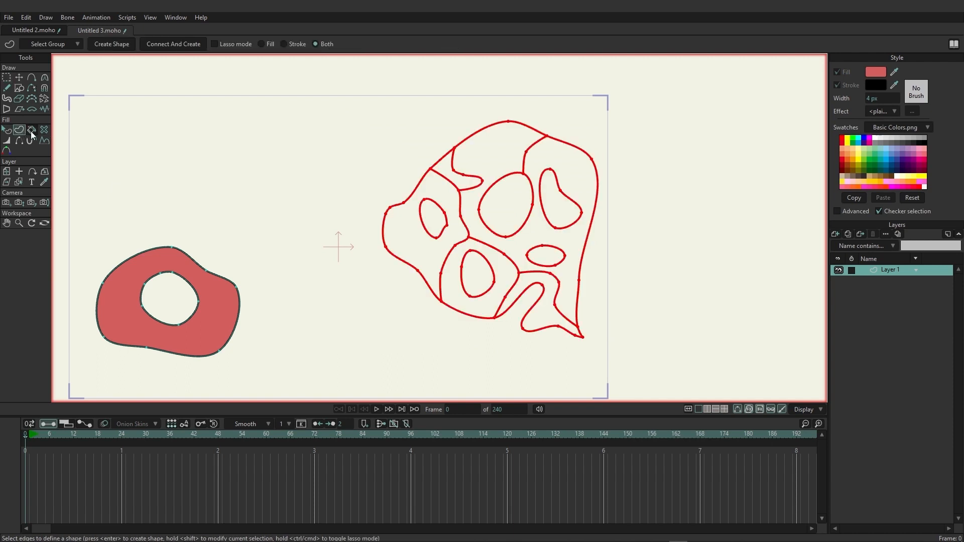
{"action": "mouse_move", "coordinate": [297, 158]}
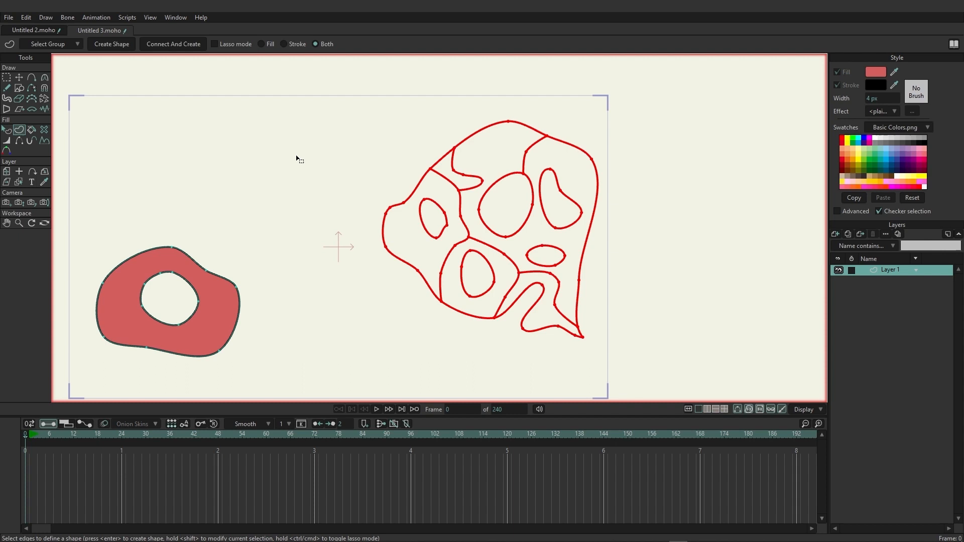
{"action": "mouse_move", "coordinate": [519, 246]}
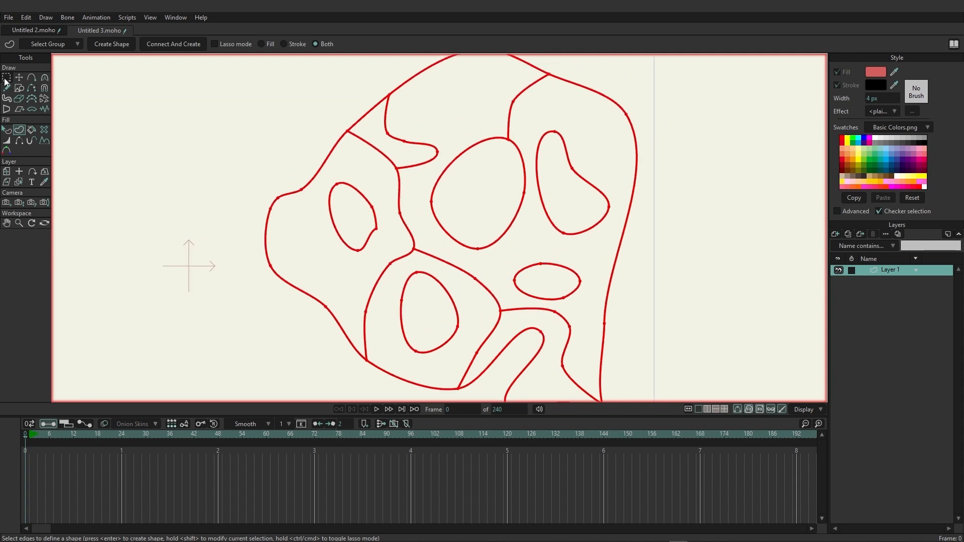
{"action": "left_click", "coordinate": [6, 78]}
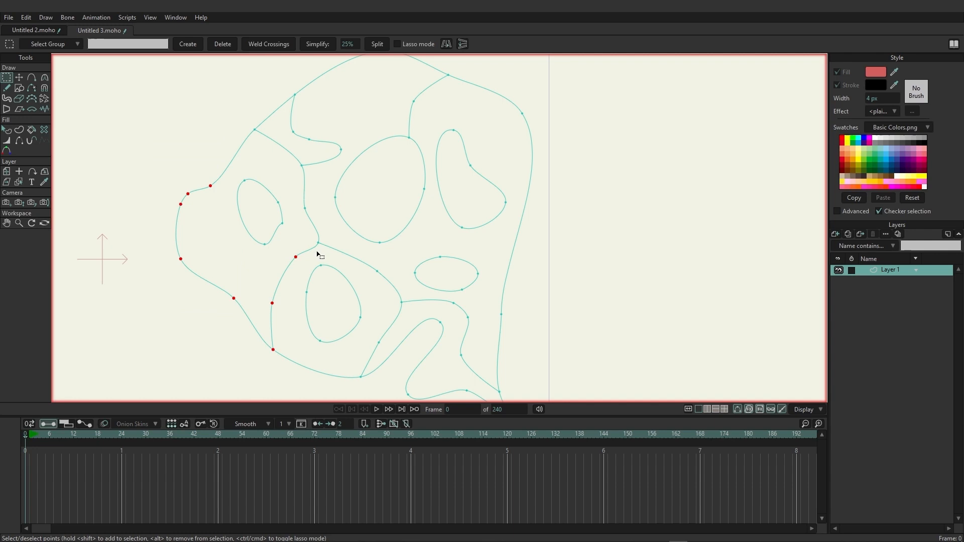
Add the small inner hole's points and create the left region as a red holed shape
{"action": "left_click_drag", "start_coordinate": [316, 254], "coordinate": [311, 166]}
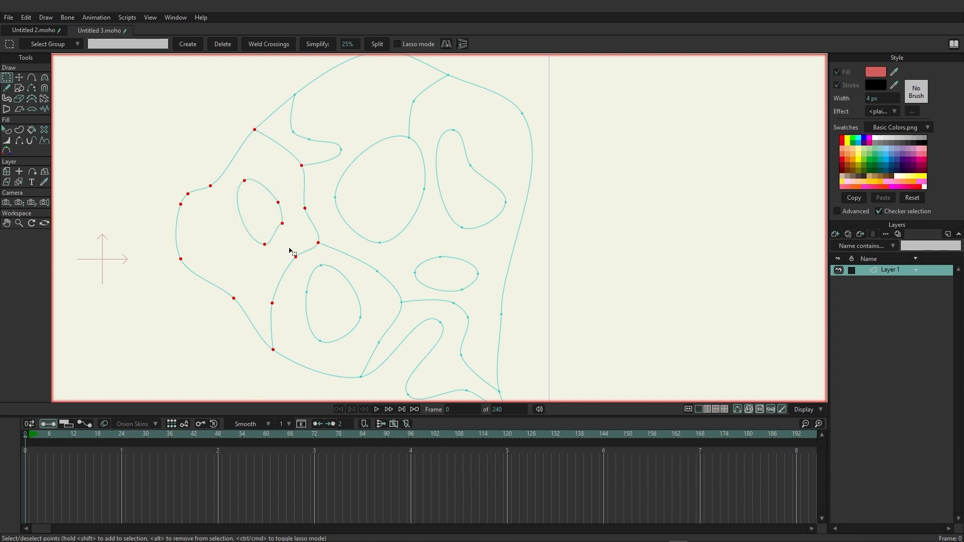
{"action": "left_click", "coordinate": [7, 129]}
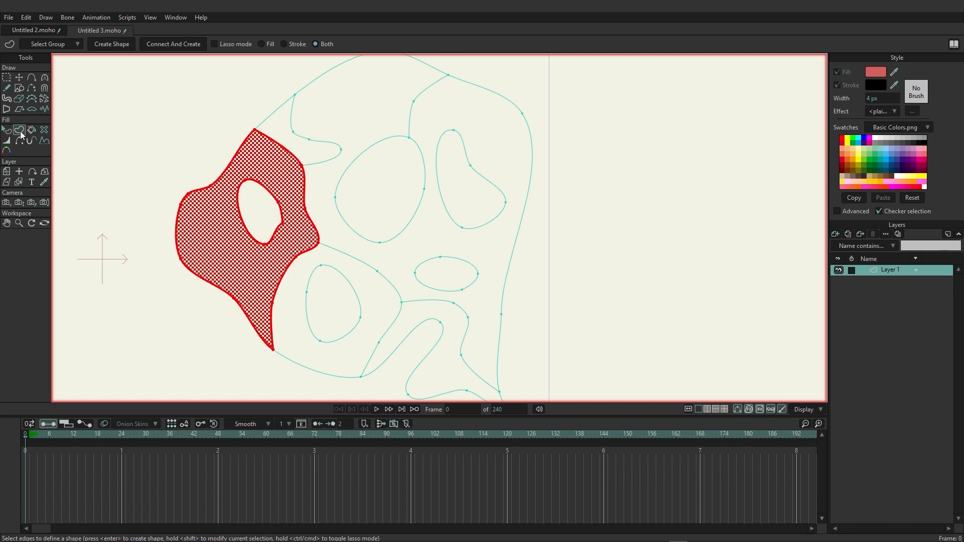
{"action": "mouse_move", "coordinate": [302, 200]}
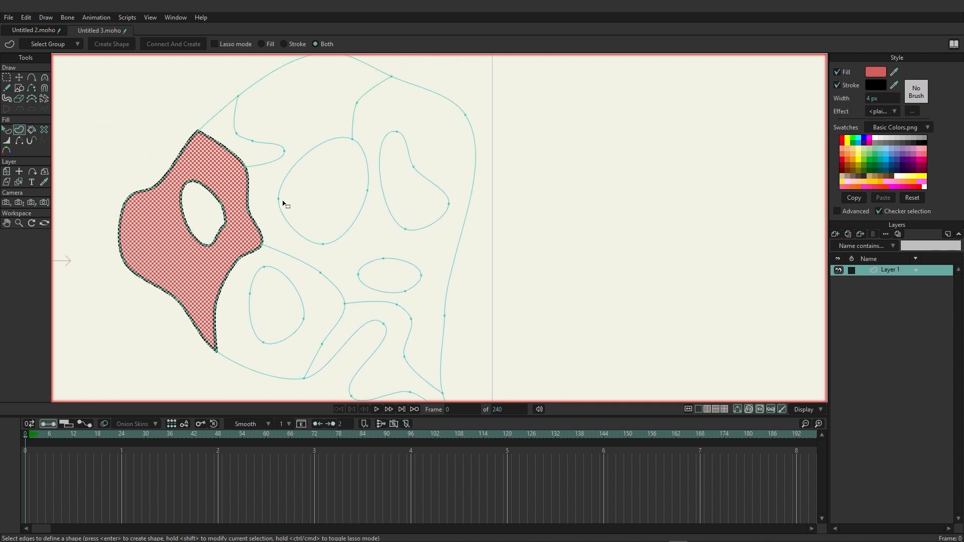
{"action": "left_click", "coordinate": [31, 129]}
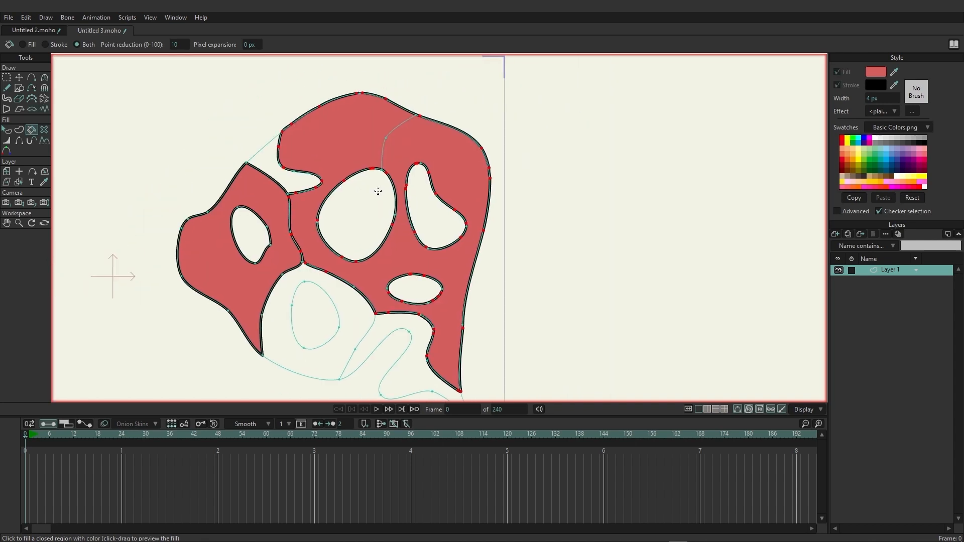
Fill the lower enclosed region of the multi-hole outline red with the Paint Bucket
{"action": "left_click", "coordinate": [307, 322]}
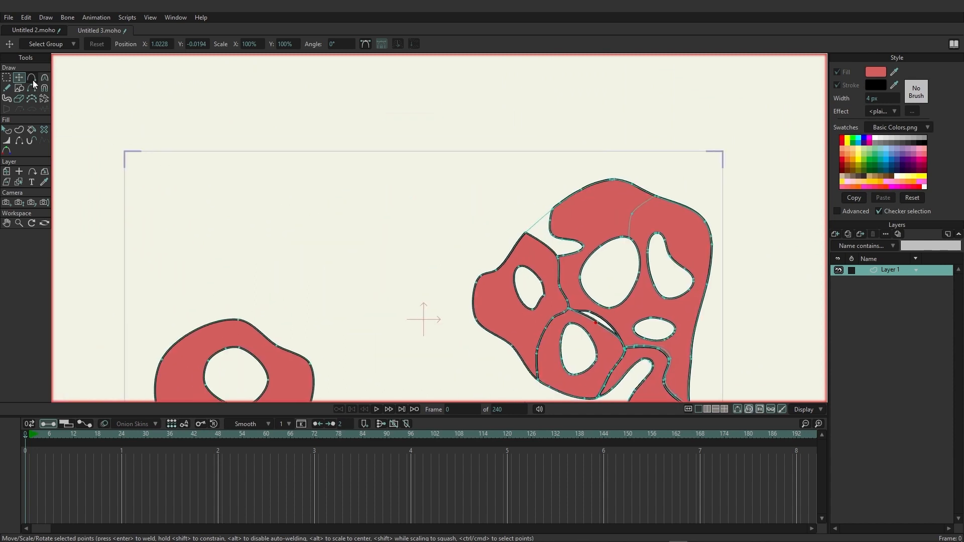
Draw a new closed rounded blob curve point by point with the Add Point tool
{"action": "left_click", "coordinate": [8, 88]}
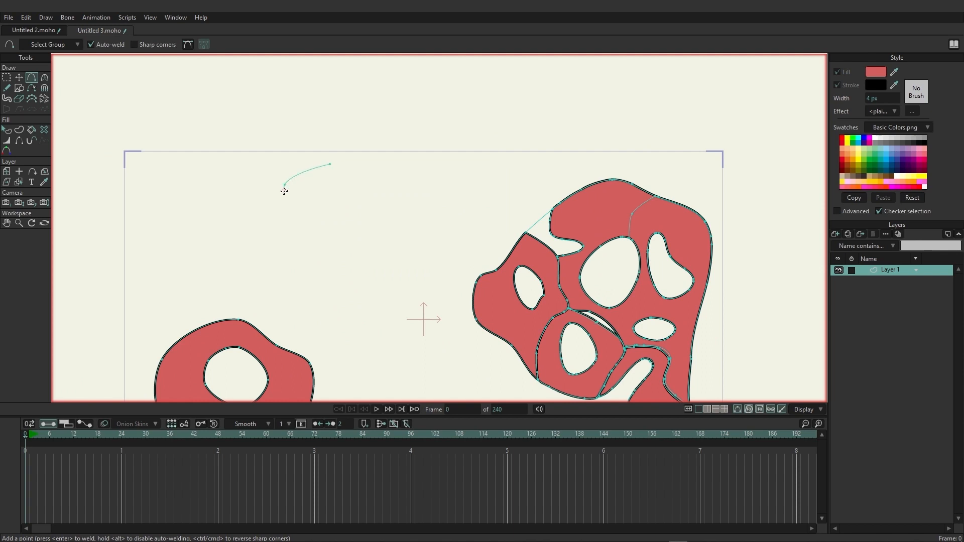
{"action": "left_click", "coordinate": [327, 276]}
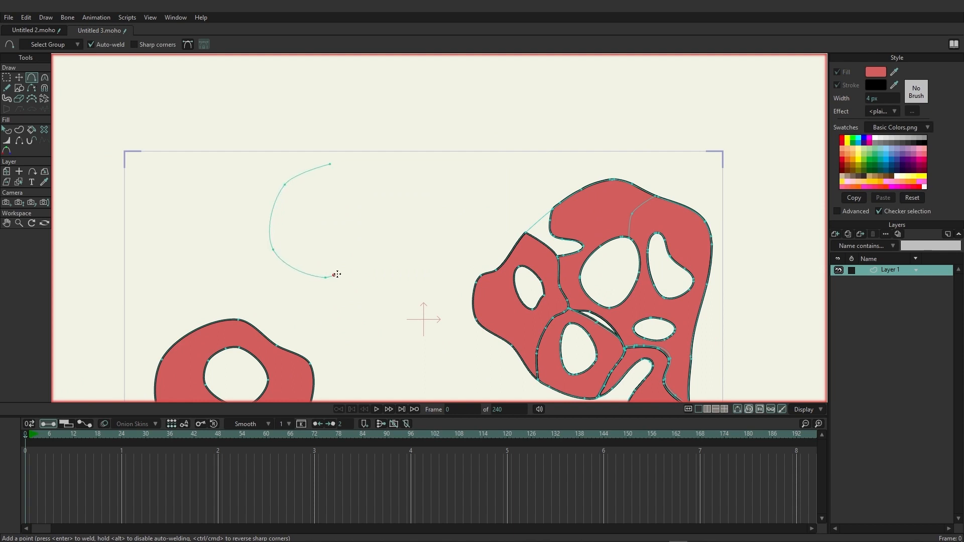
{"action": "left_click", "coordinate": [385, 198]}
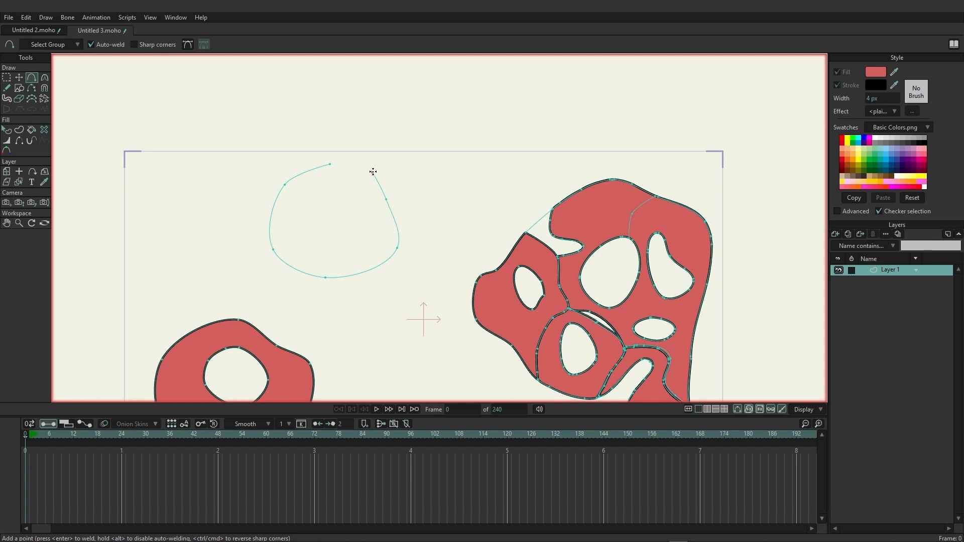
{"action": "left_click", "coordinate": [351, 168]}
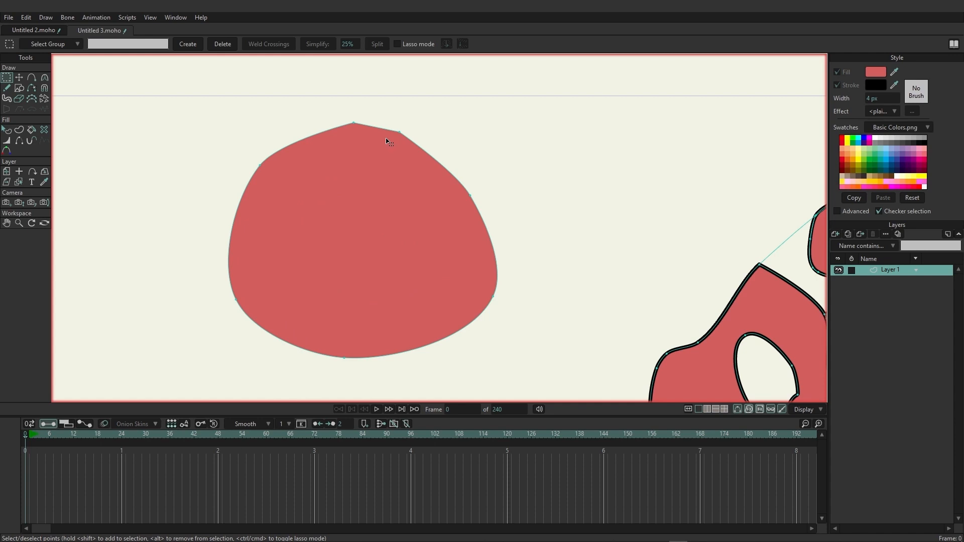
{"action": "mouse_move", "coordinate": [355, 121]}
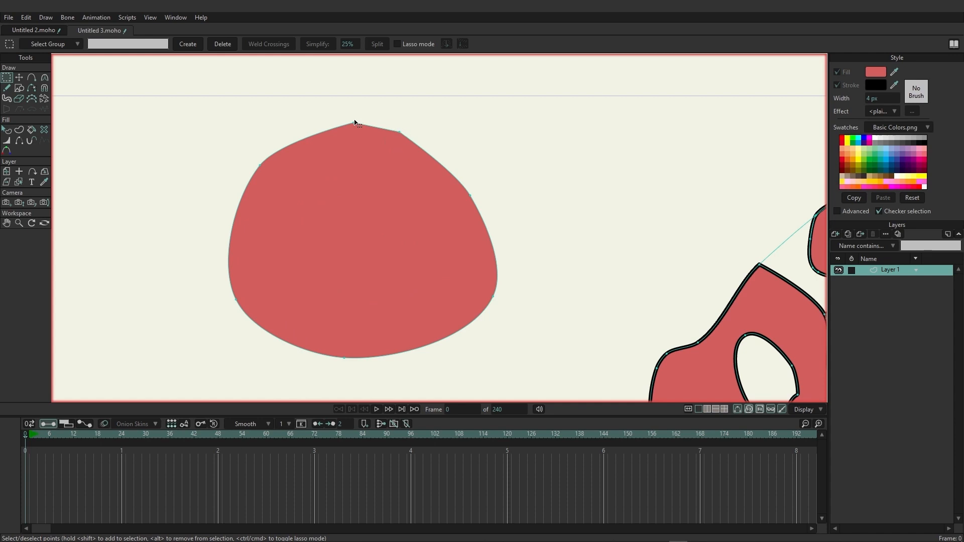
{"action": "mouse_move", "coordinate": [398, 134]}
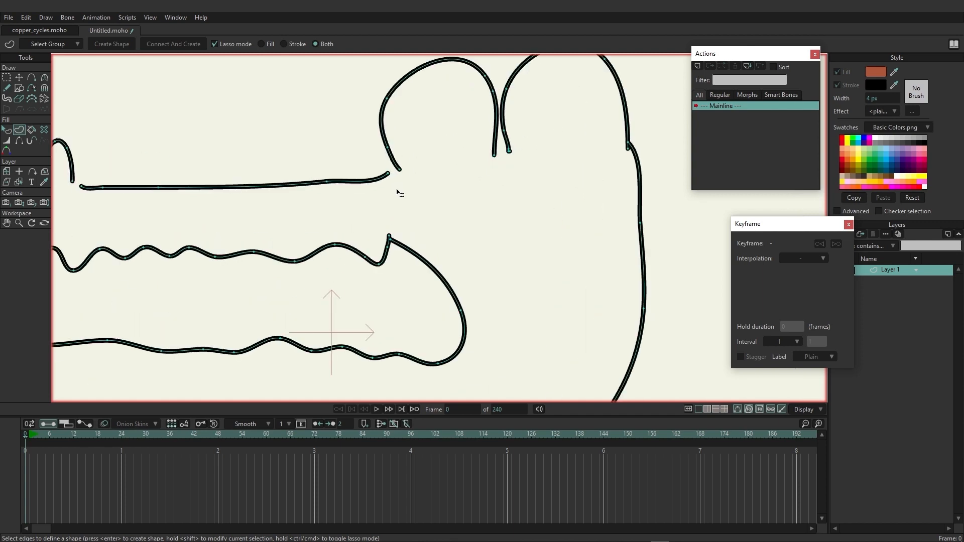
{"action": "mouse_move", "coordinate": [399, 172]}
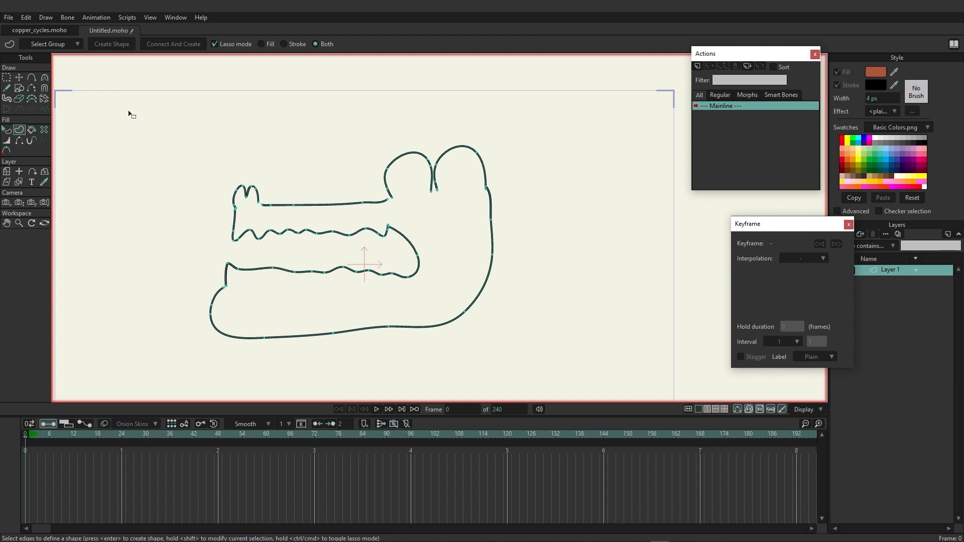
{"action": "mouse_move", "coordinate": [143, 109]}
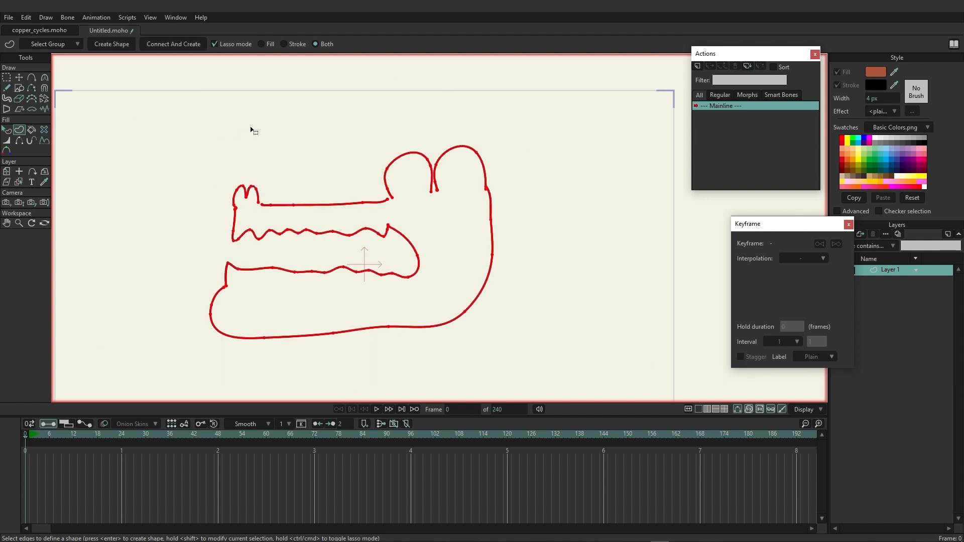
{"action": "mouse_move", "coordinate": [183, 183]}
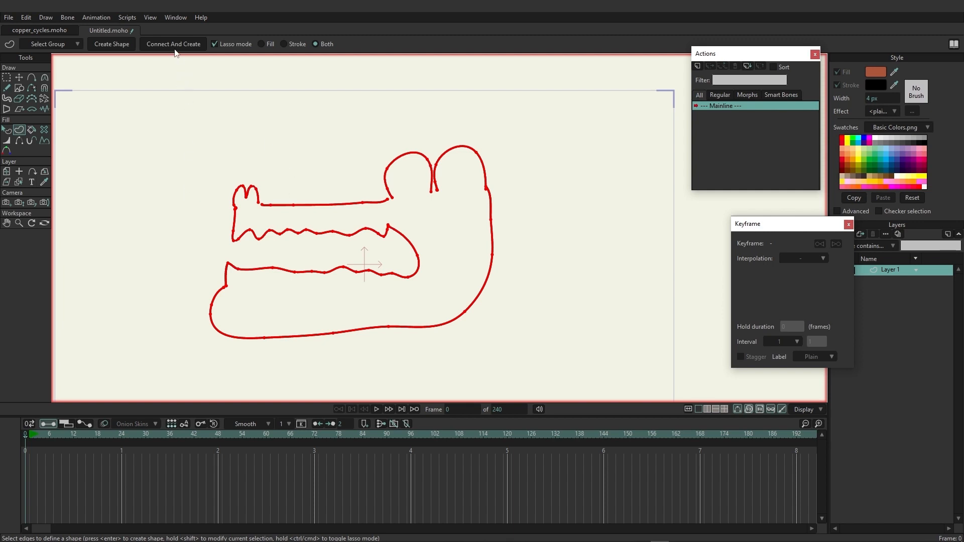
Bridge the jaw outline's gaps with Connect And Create, then lasso the upper jaw part
{"action": "left_click", "coordinate": [112, 43]}
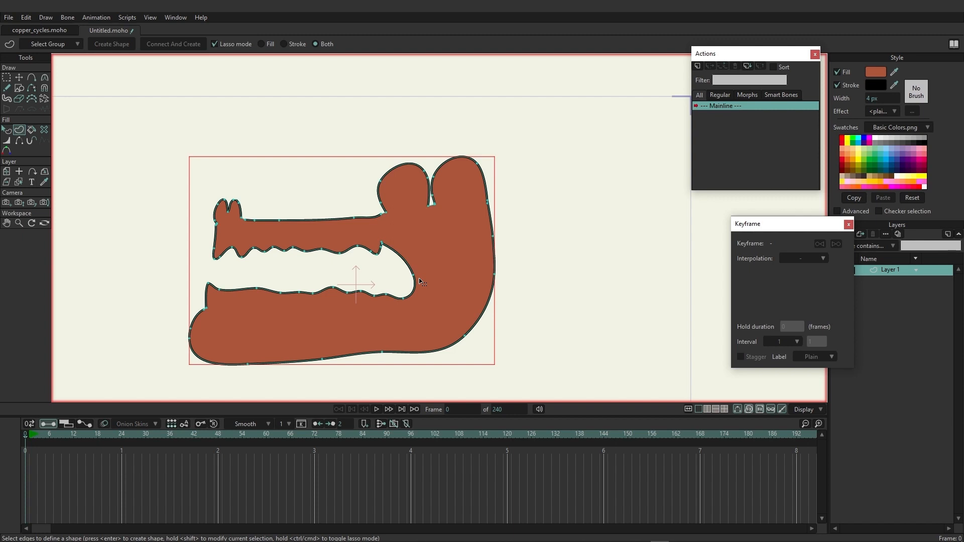
{"action": "mouse_move", "coordinate": [220, 205]}
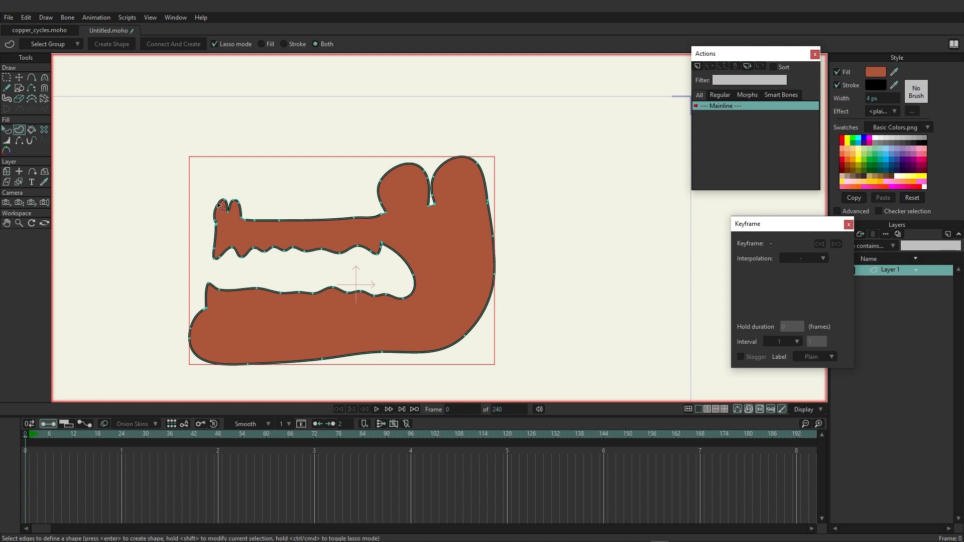
{"action": "left_click_drag", "start_coordinate": [220, 206], "coordinate": [272, 188]}
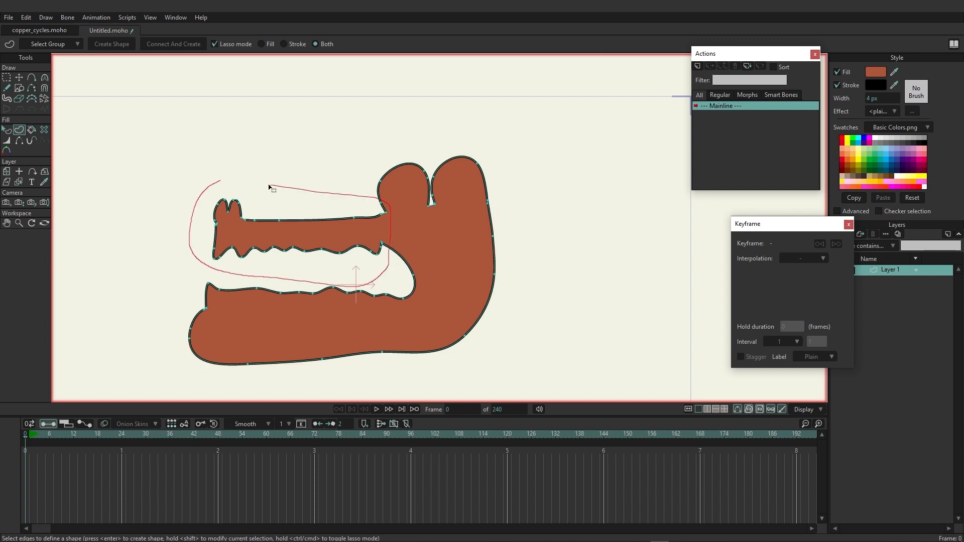